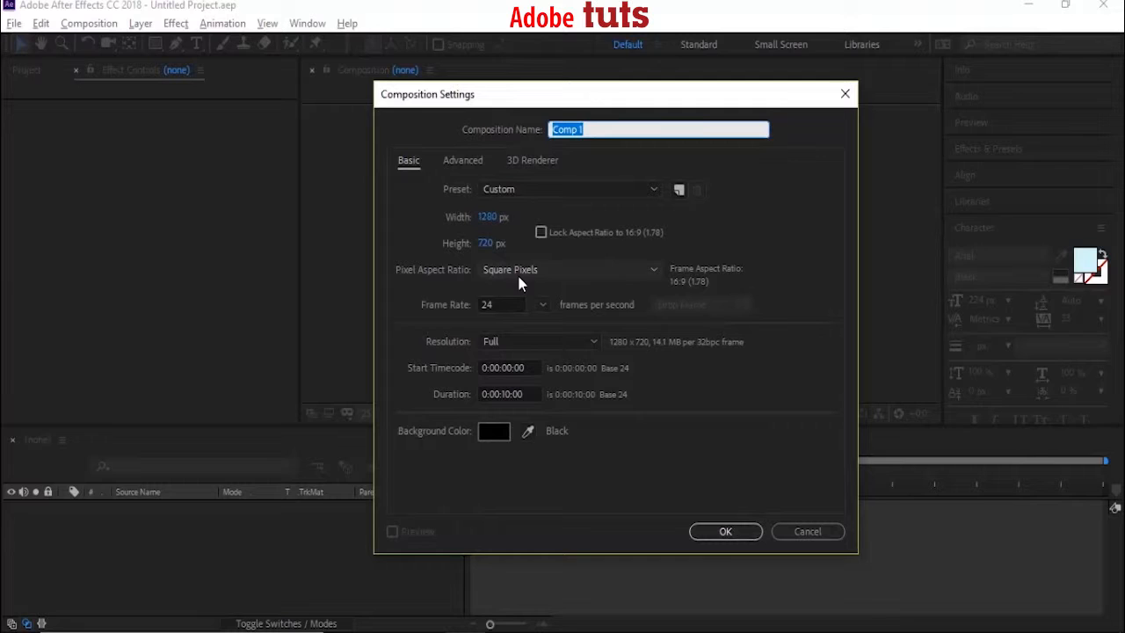
- Name the new composition 'Text' with a 0:00:05:00 duration and confirm
text(Text)
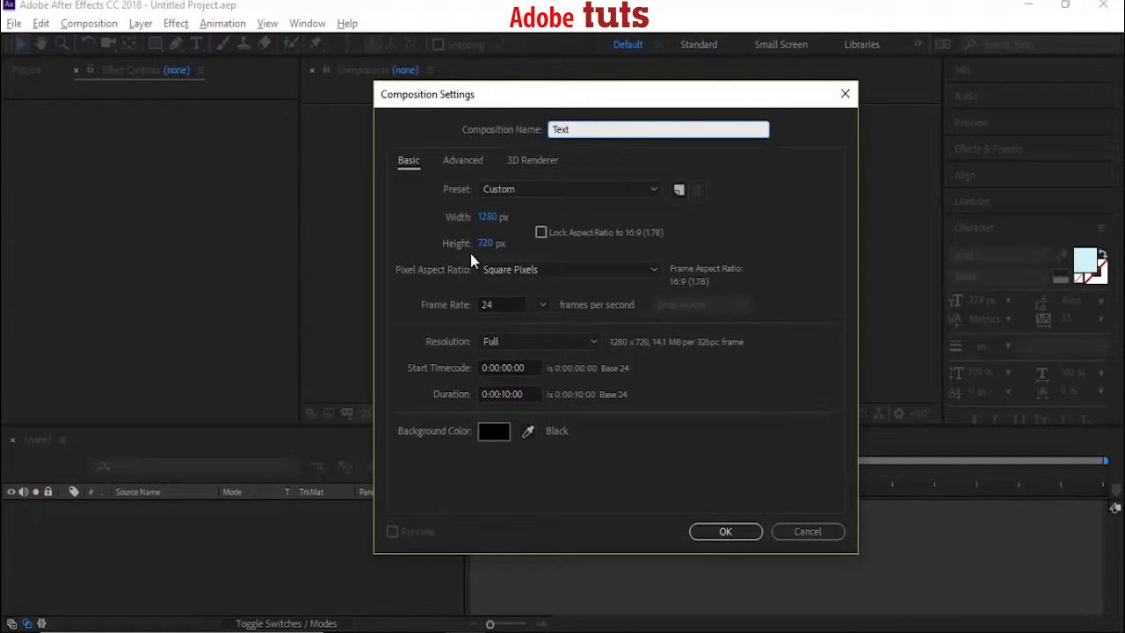
mouse_move(516, 389)
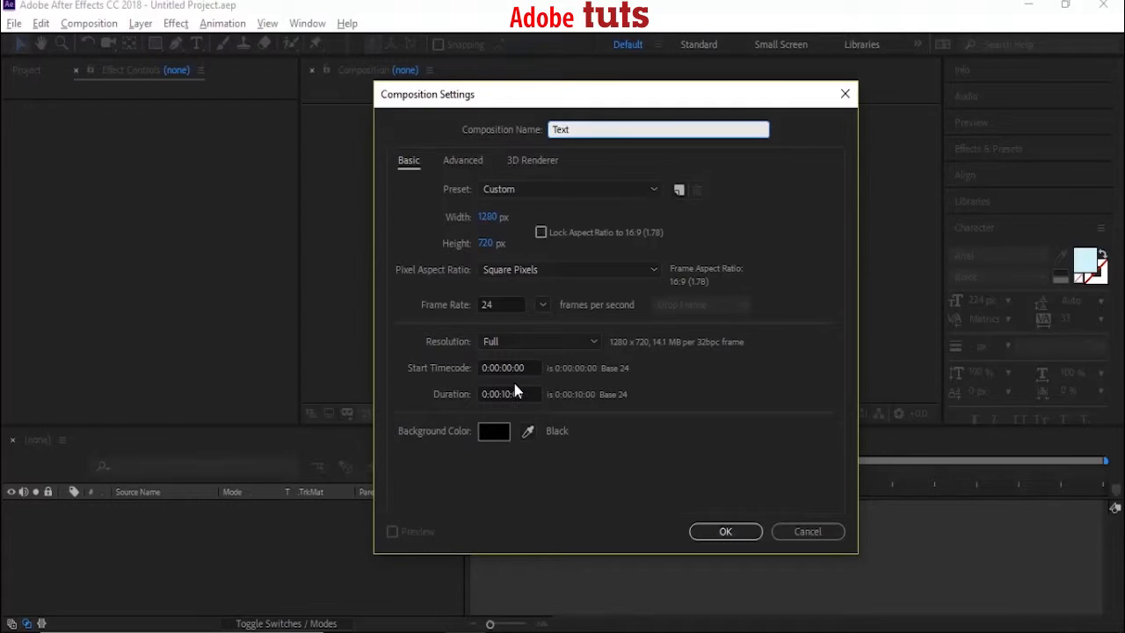
click(508, 393)
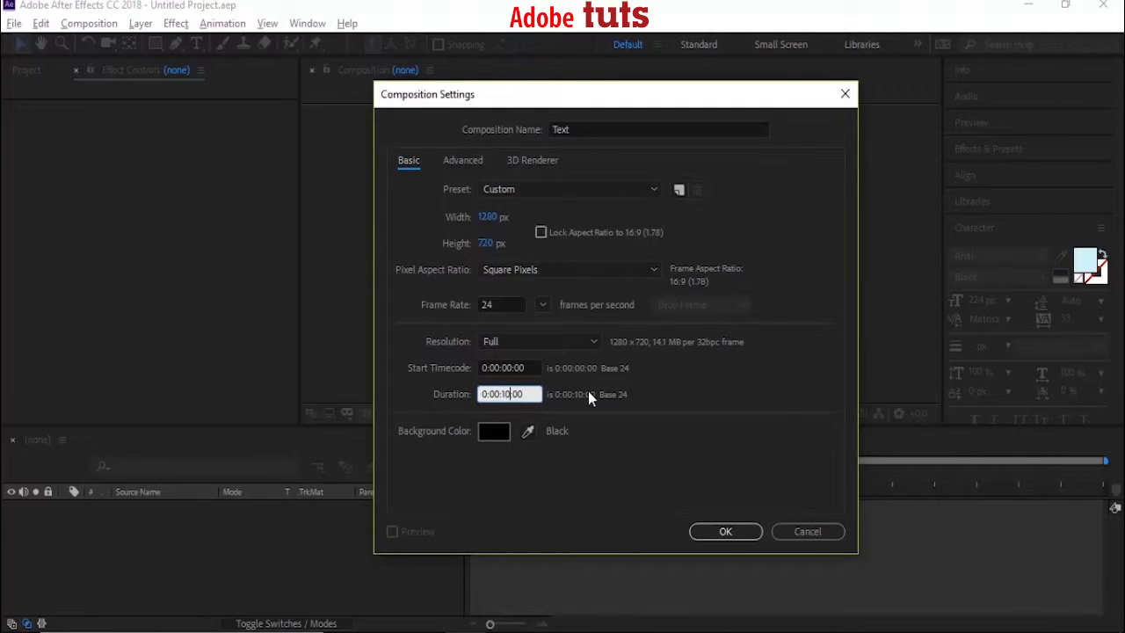
text(0:00:05:00)
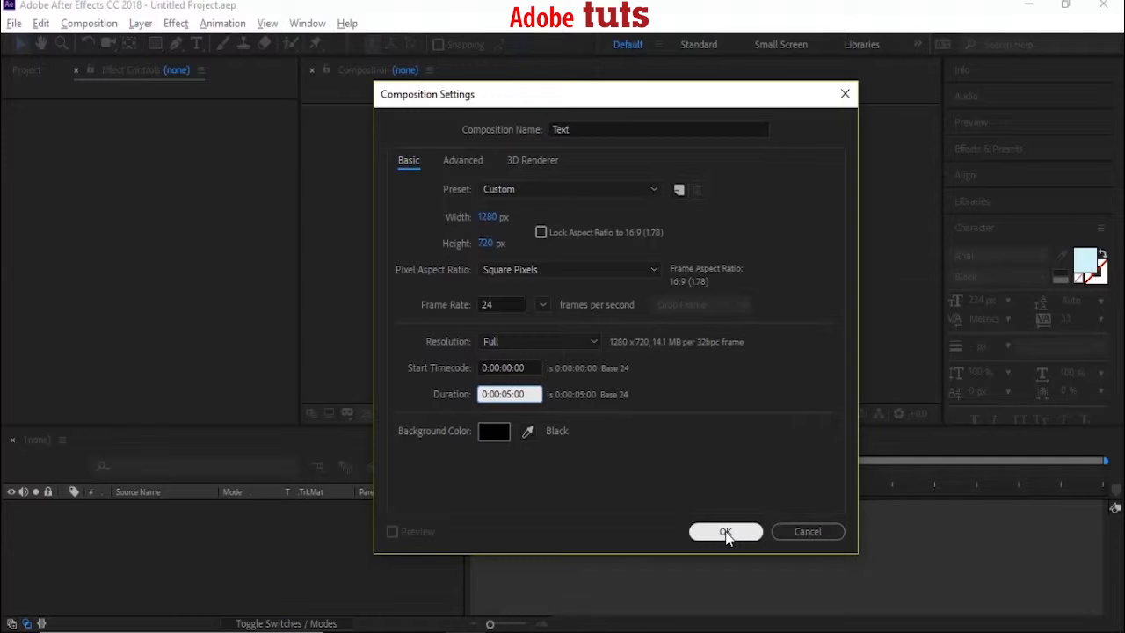
click(725, 531)
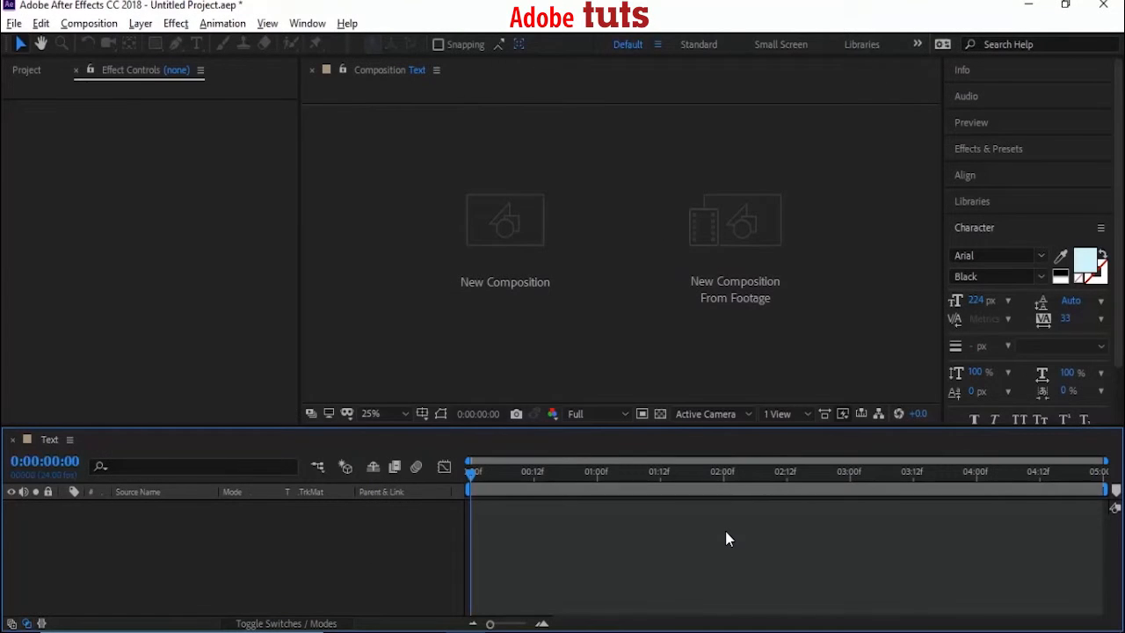
- Create the 'Adobe Tuts' text layer and set its fill colour to white
click(196, 44)
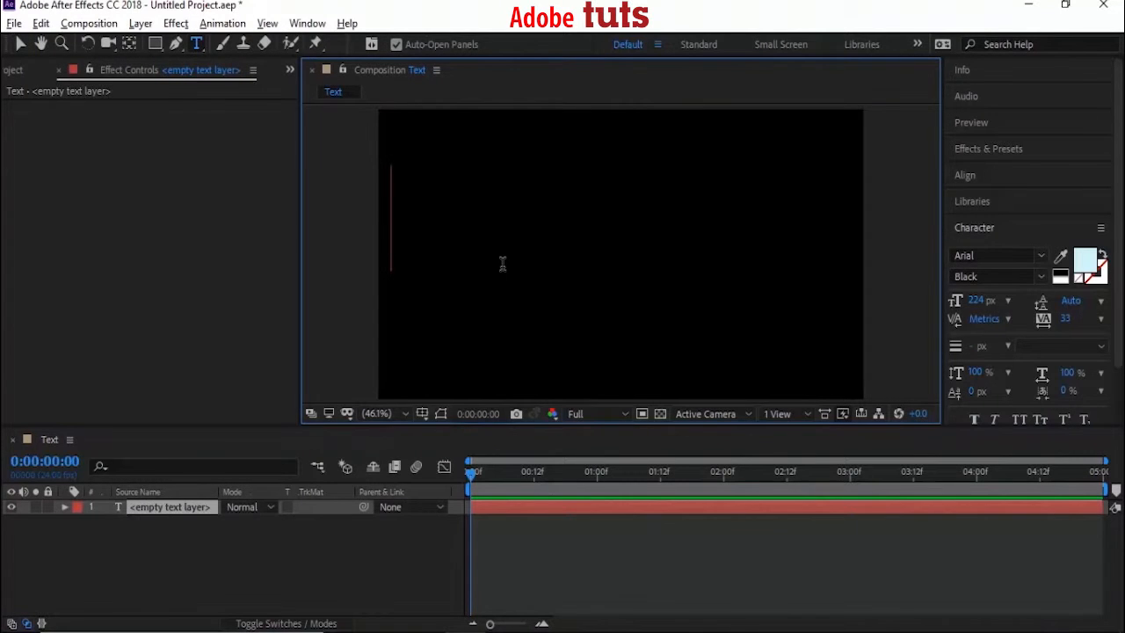
text(Adobe Tuts)
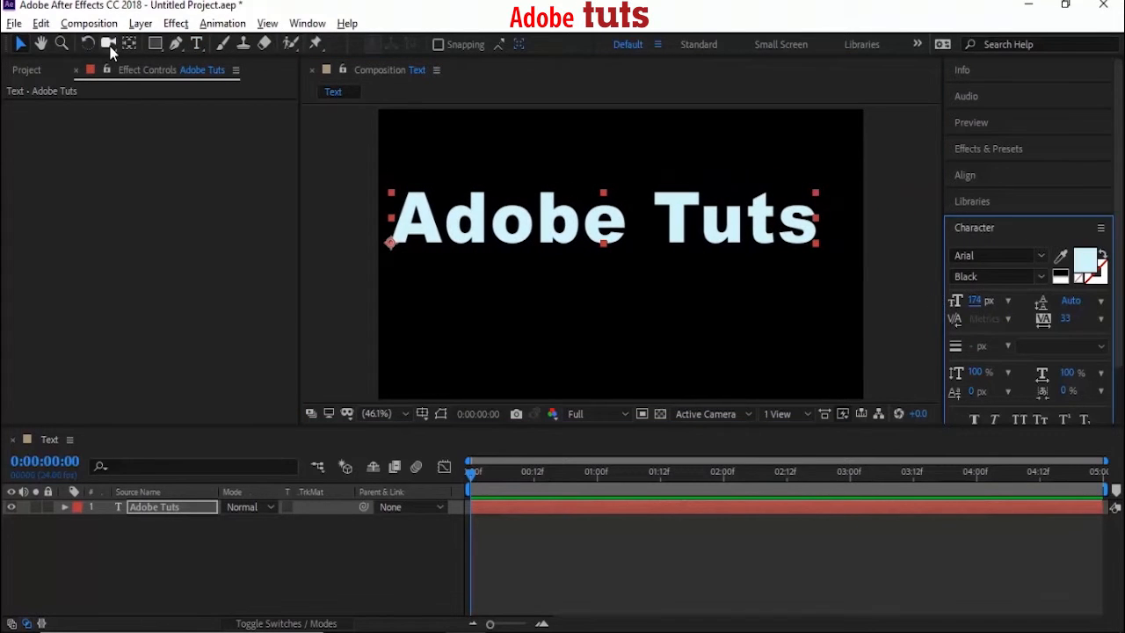
click(1085, 261)
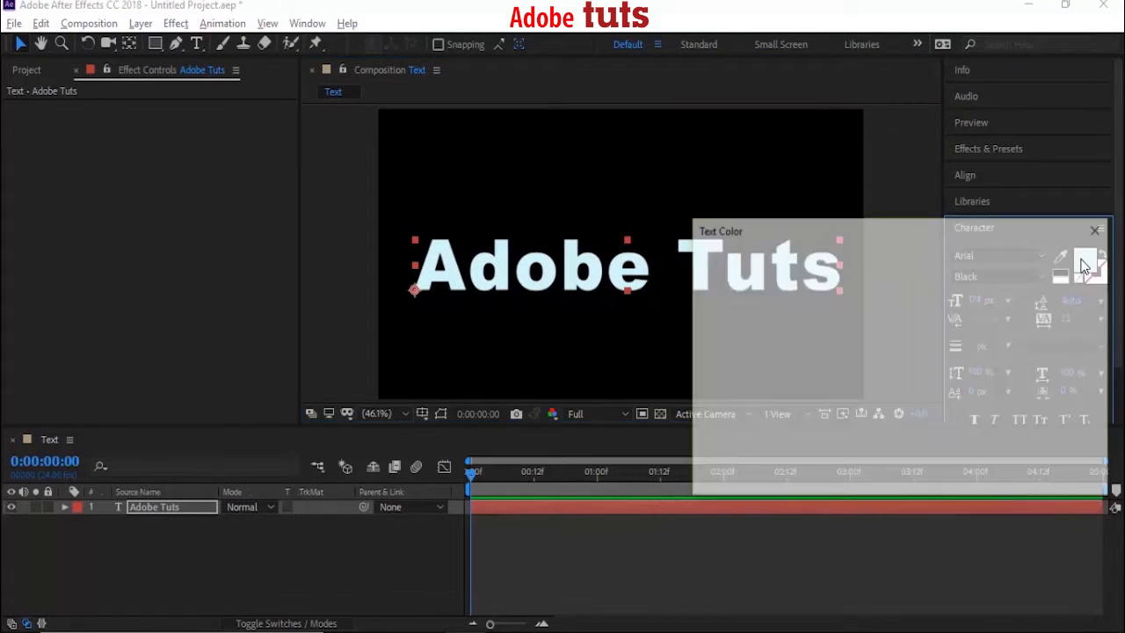
click(1061, 262)
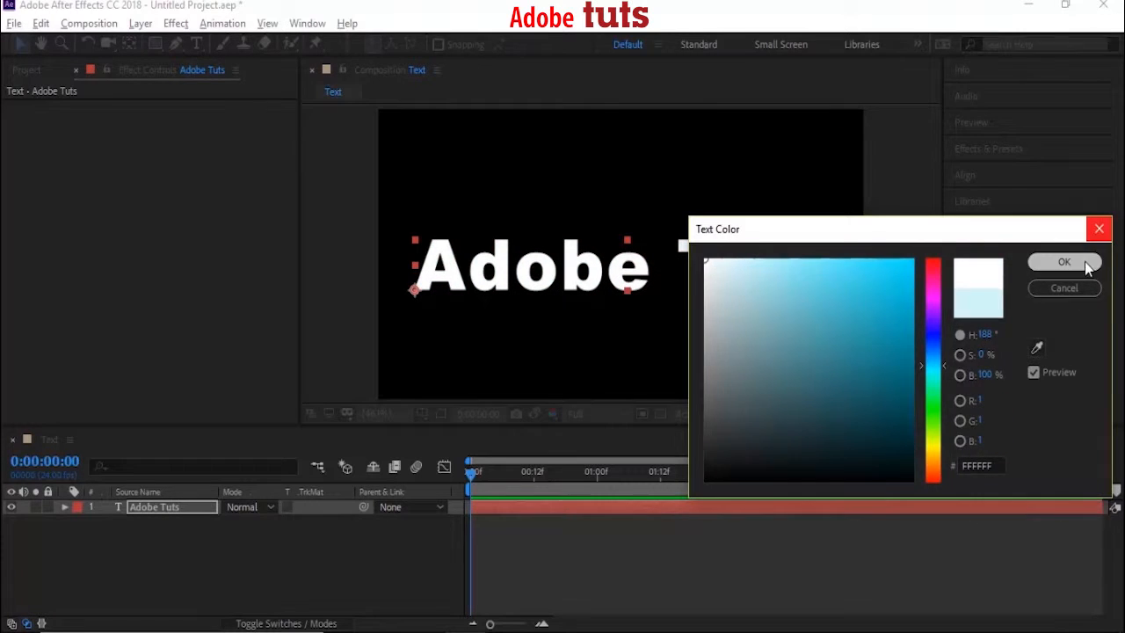
click(1064, 262)
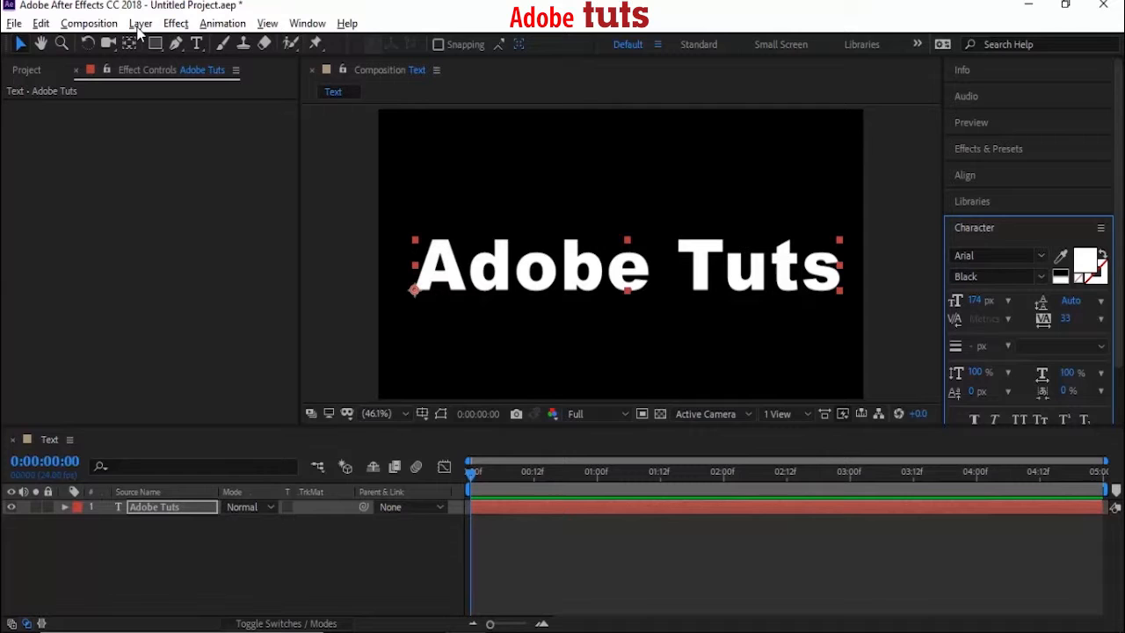
- Run Layer > Auto-trace on the Adobe Tuts text with default settings
click(140, 23)
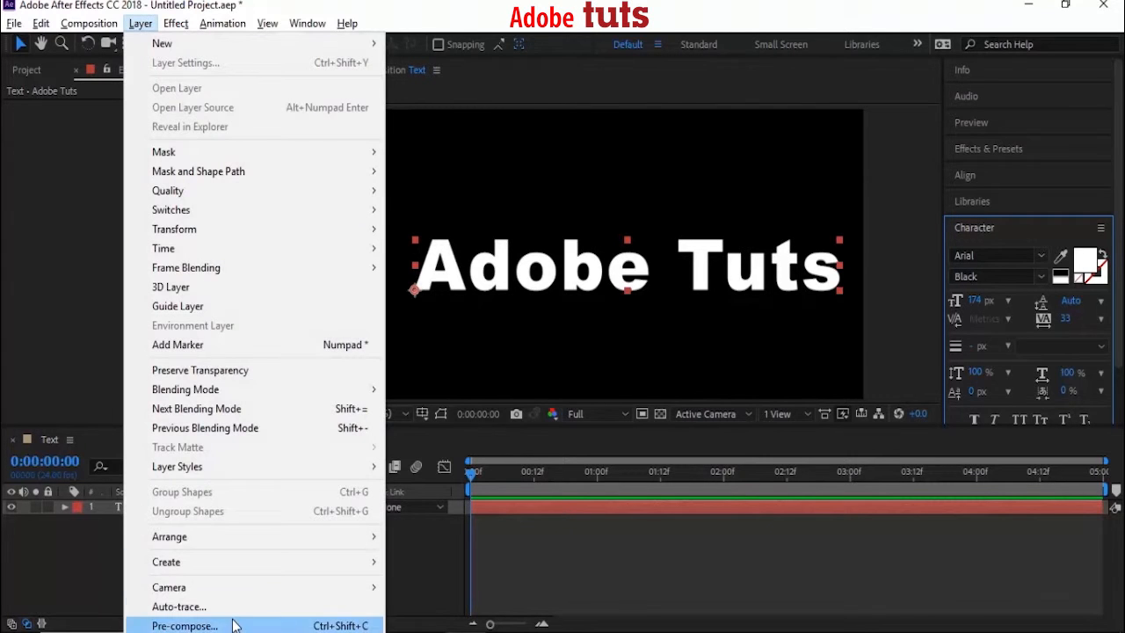
click(180, 606)
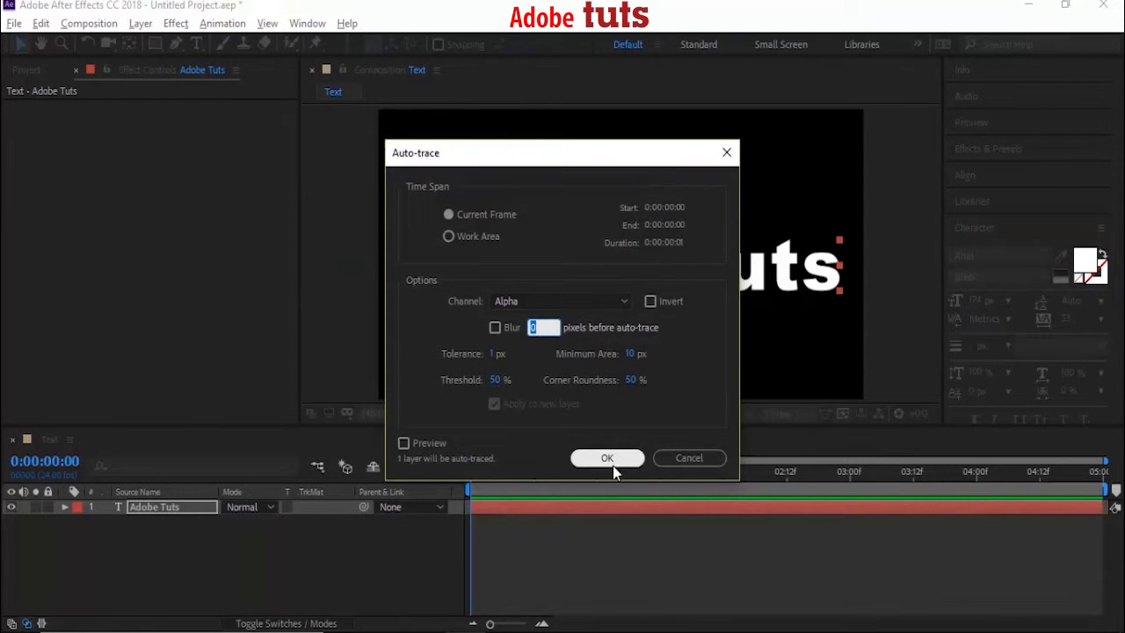
click(606, 458)
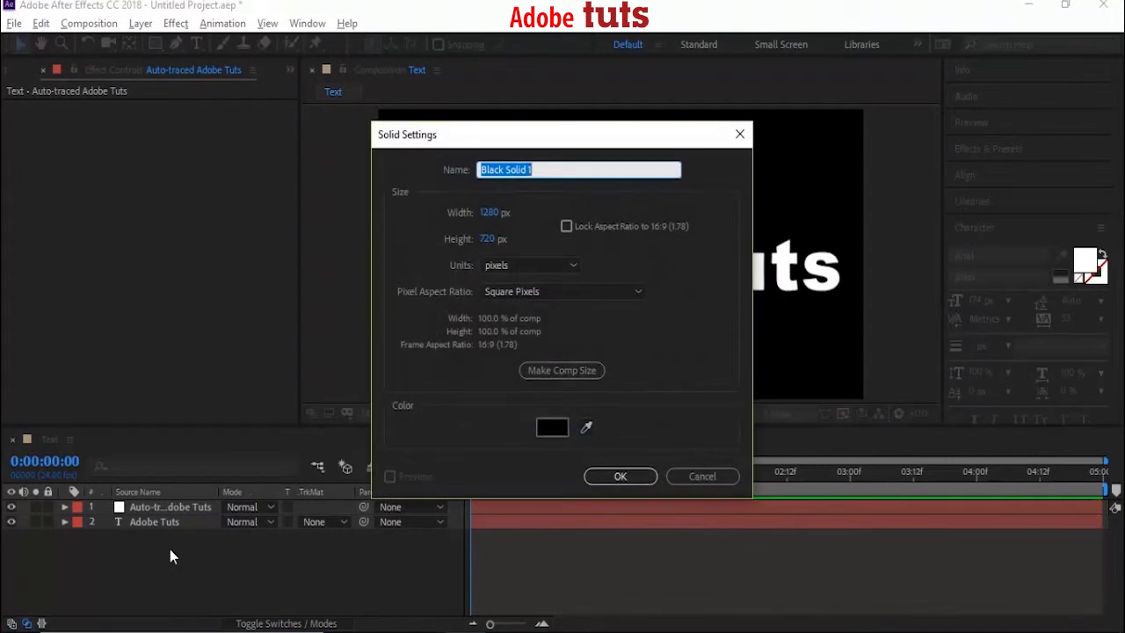
- Create a black solid named Particles, apply Trapcode Particular, and preview at Third resolution
text(Part)
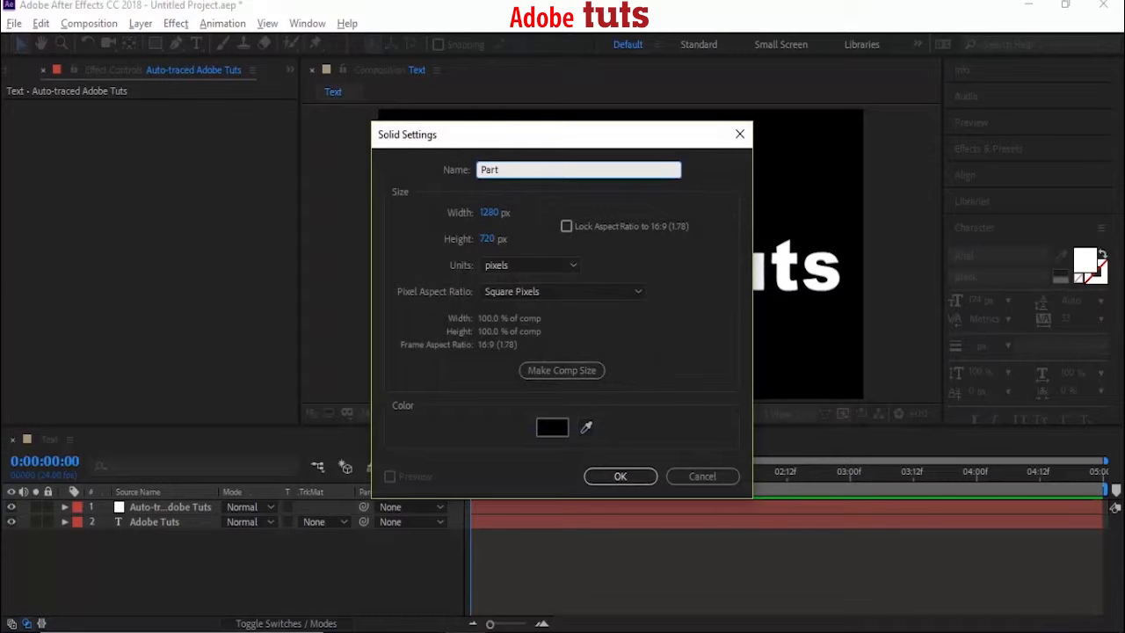
click(620, 476)
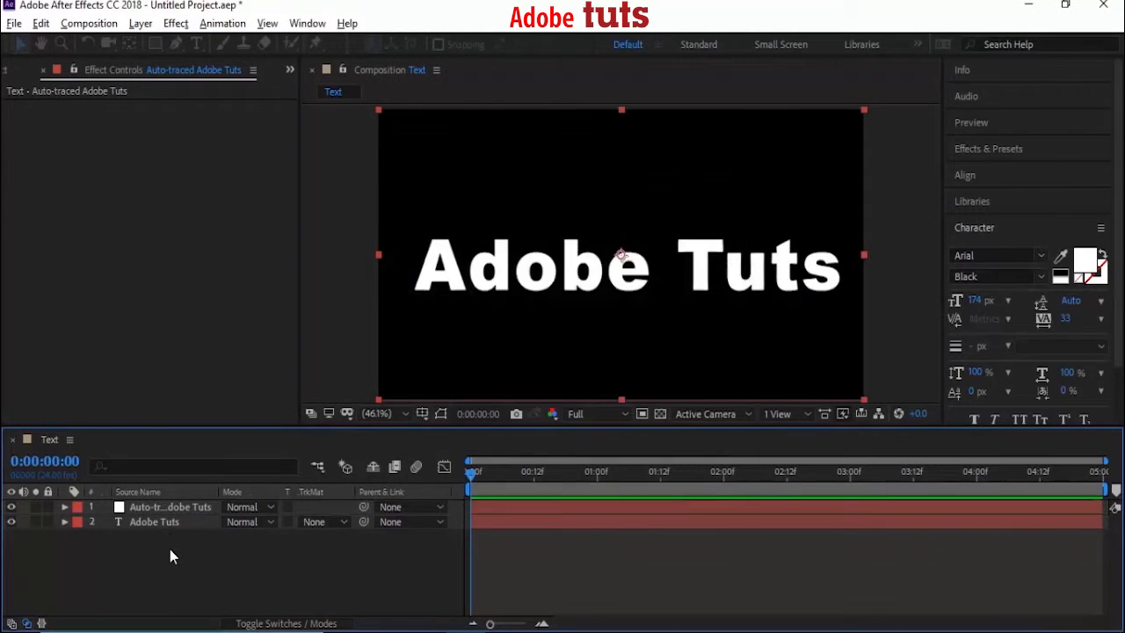
click(175, 23)
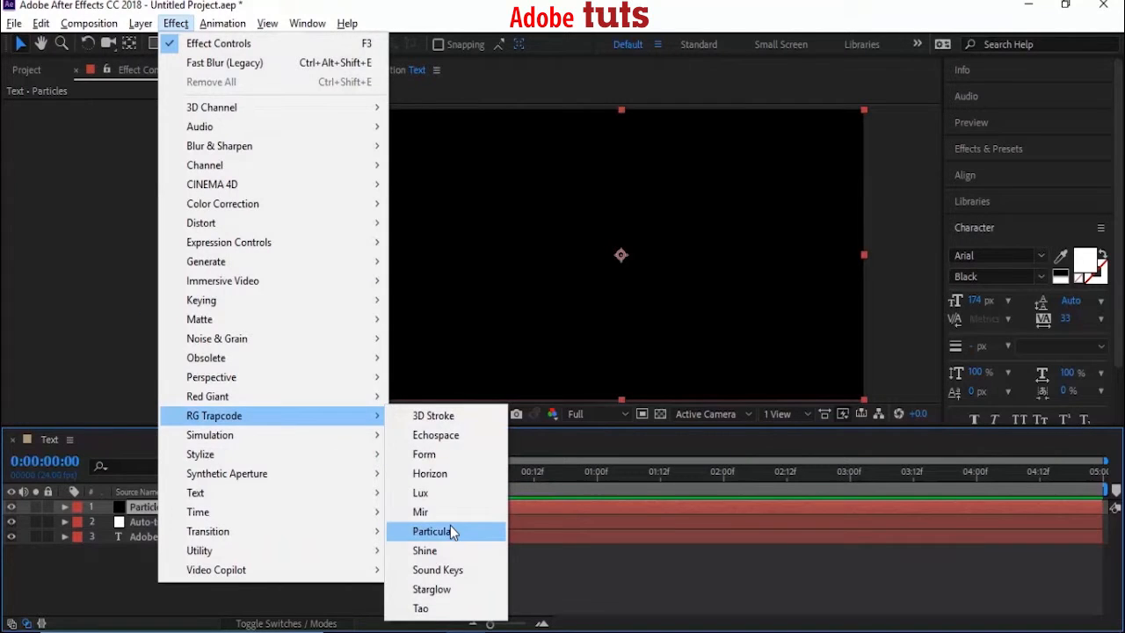
click(431, 530)
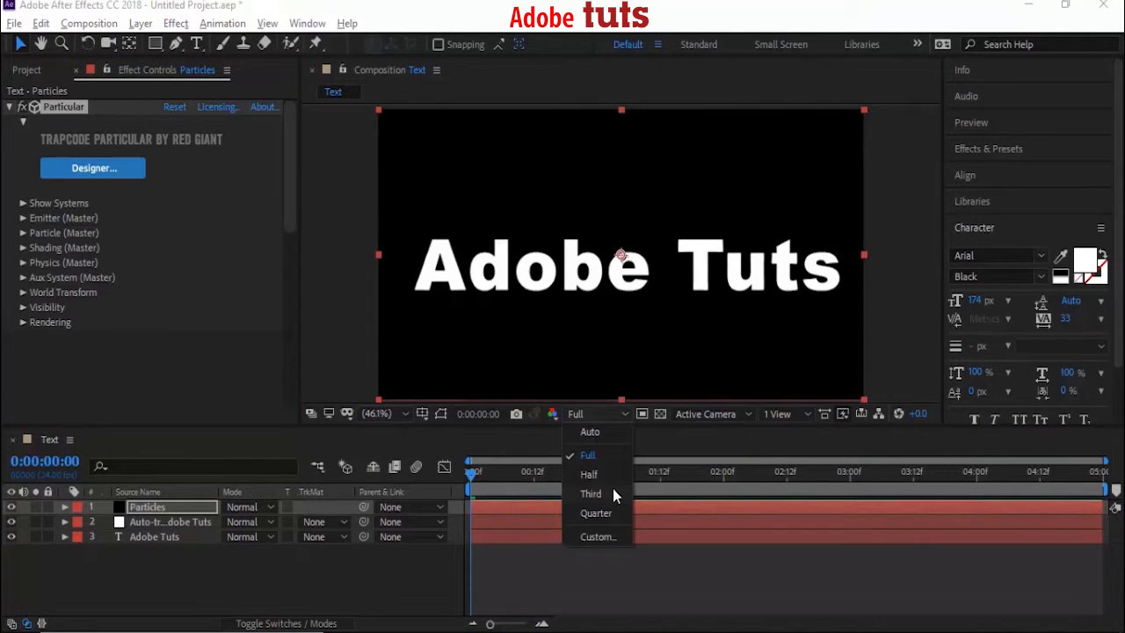
click(591, 493)
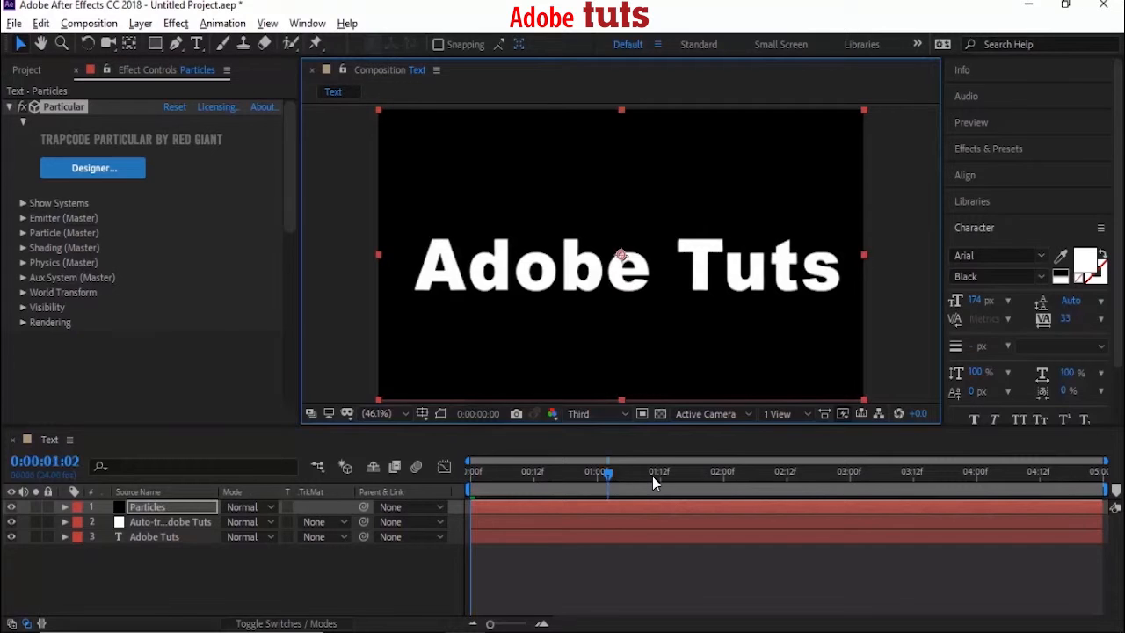
click(860, 471)
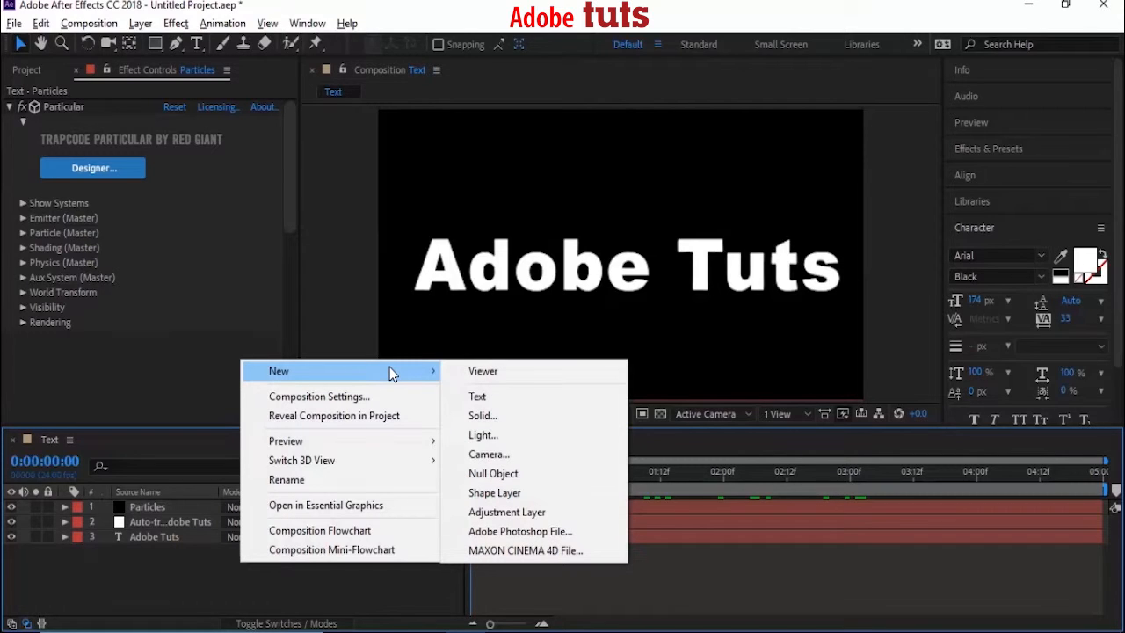
mouse_move(523, 435)
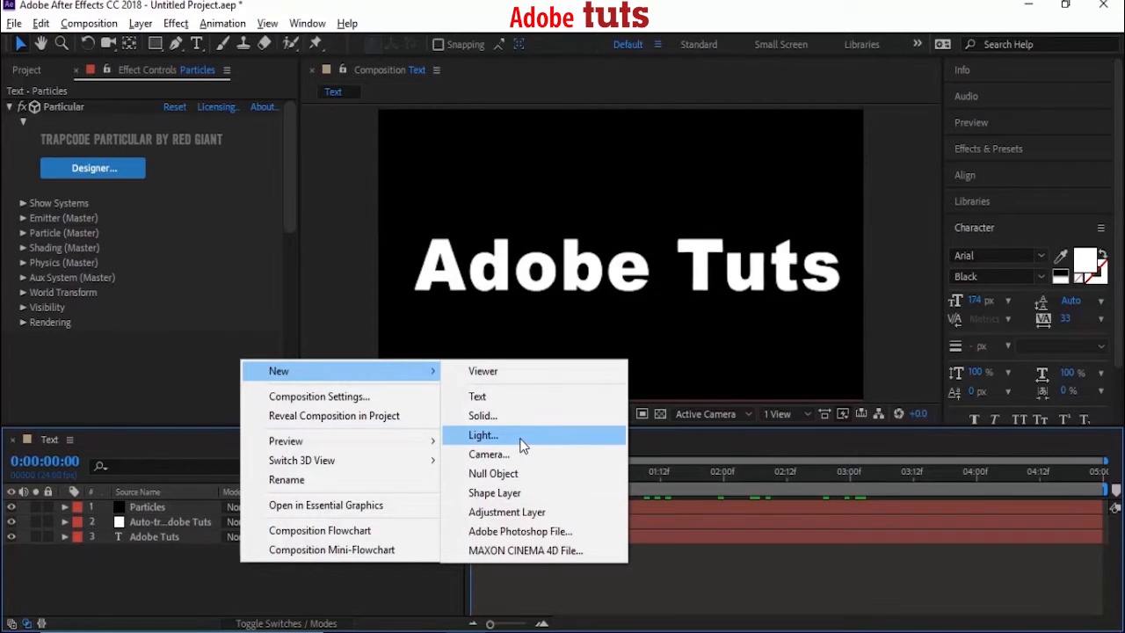
- Create a new point light named 'Emitter'
click(482, 435)
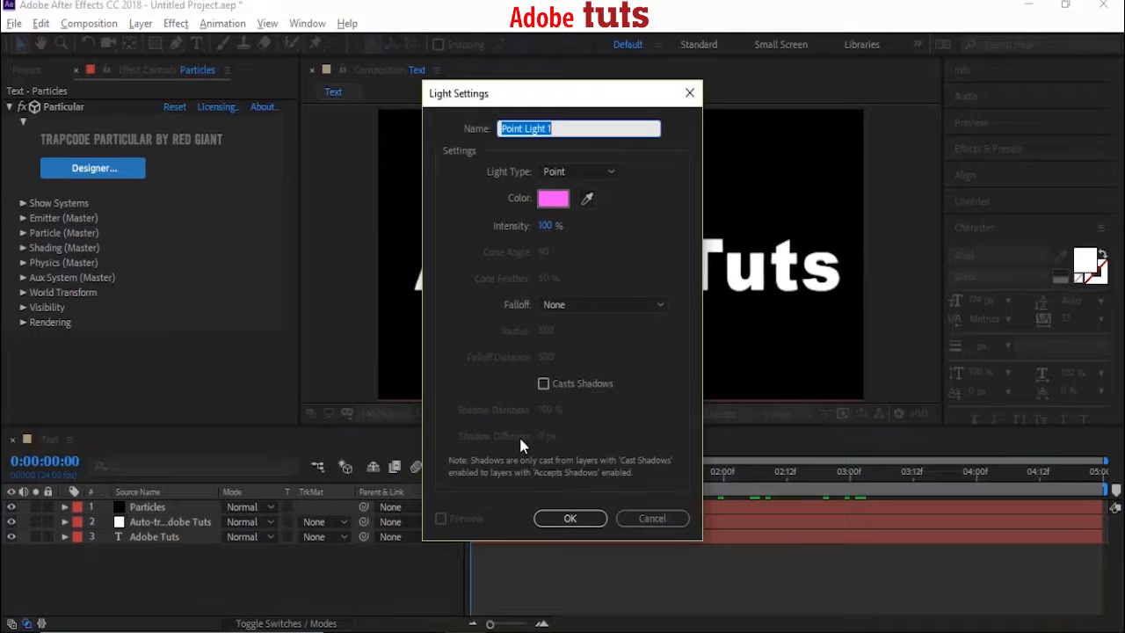
text(Em)
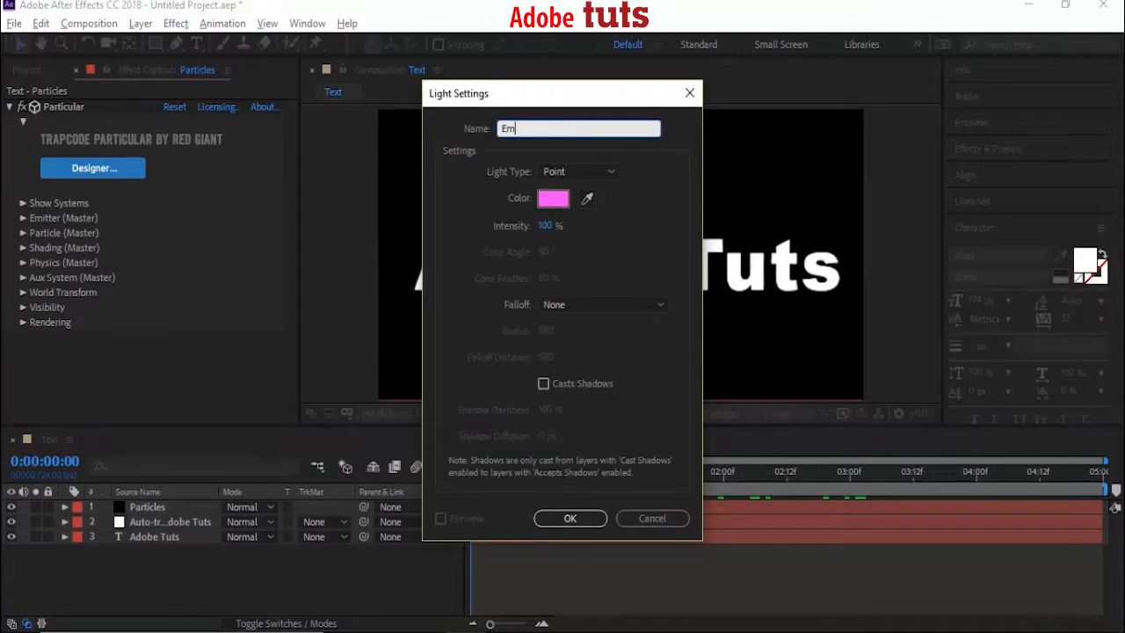
text(itter)
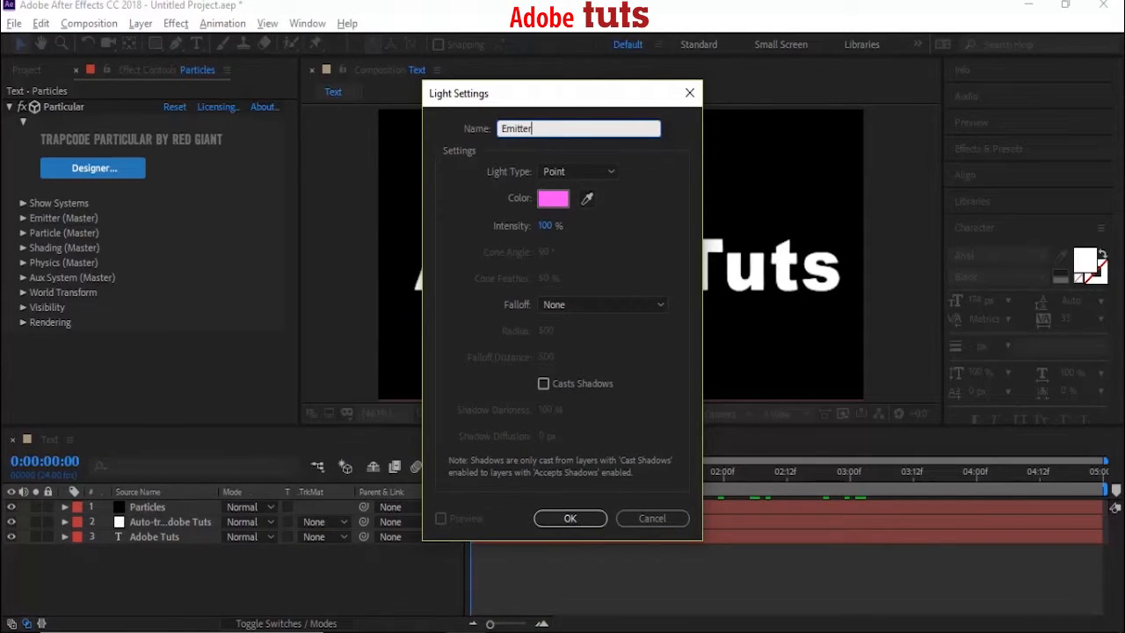
click(569, 517)
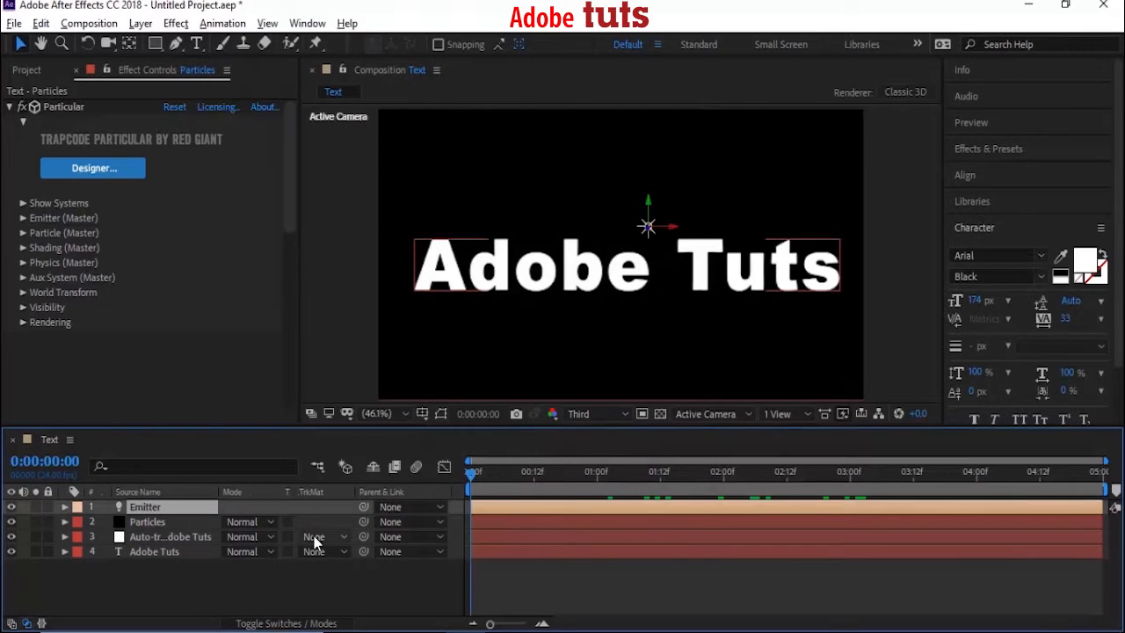
- Select Particles and choose an emitter type in Particular's Emitter (Master) settings
click(146, 521)
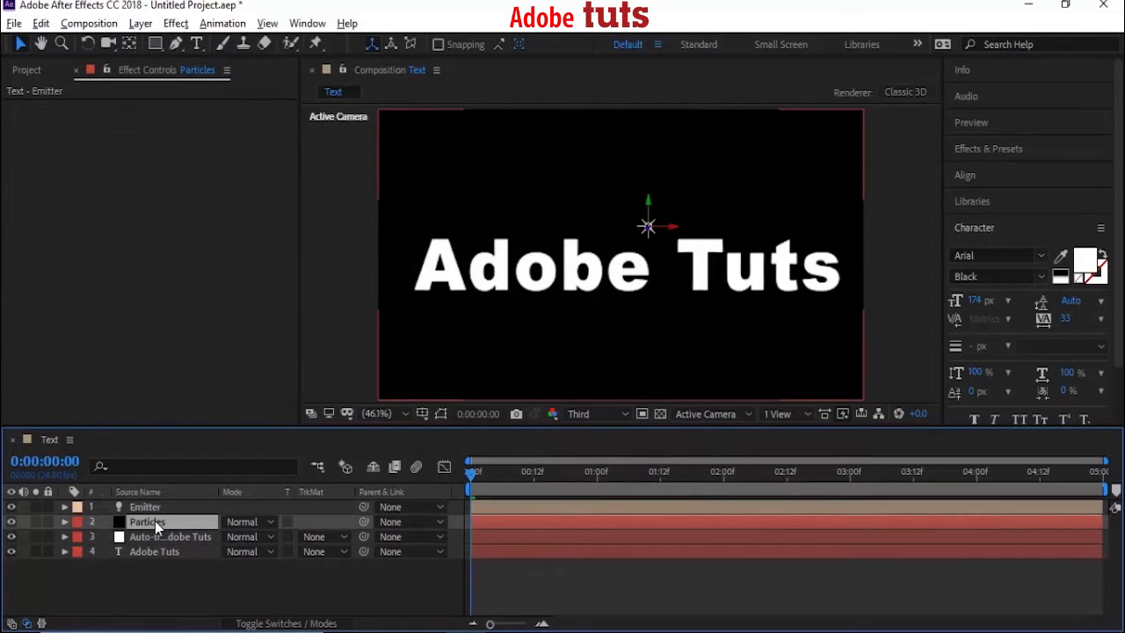
click(147, 521)
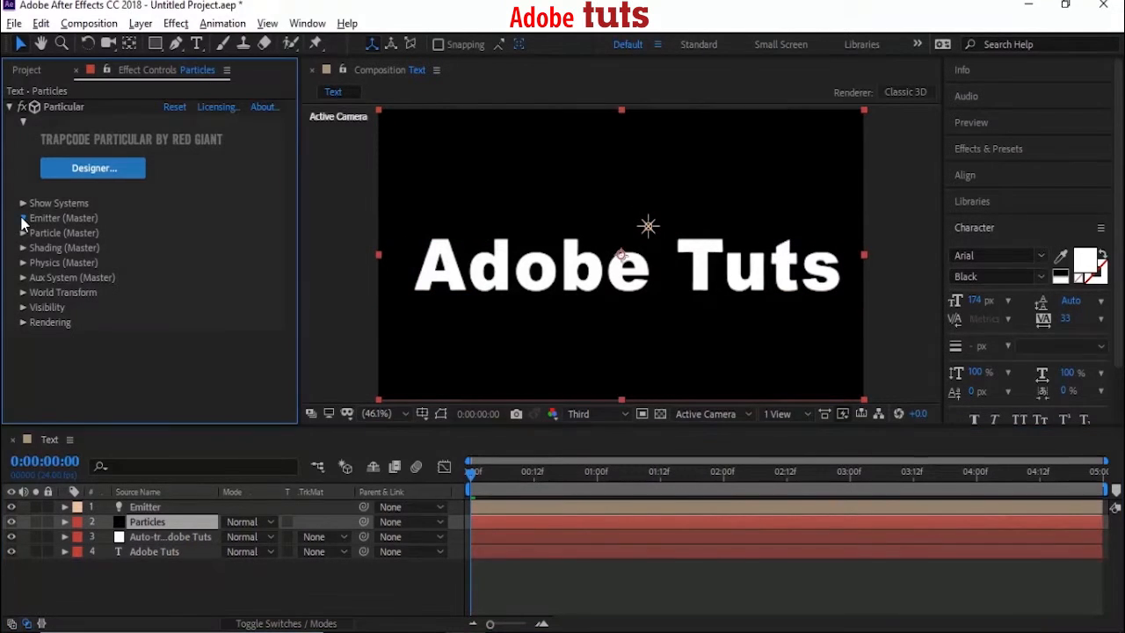
click(220, 152)
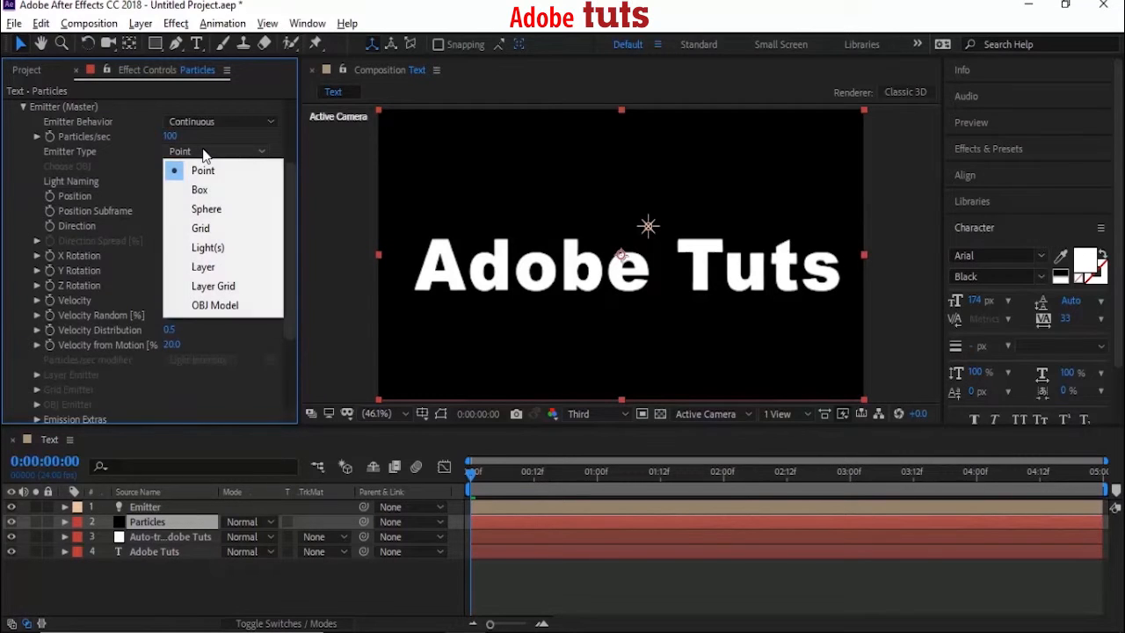
click(209, 247)
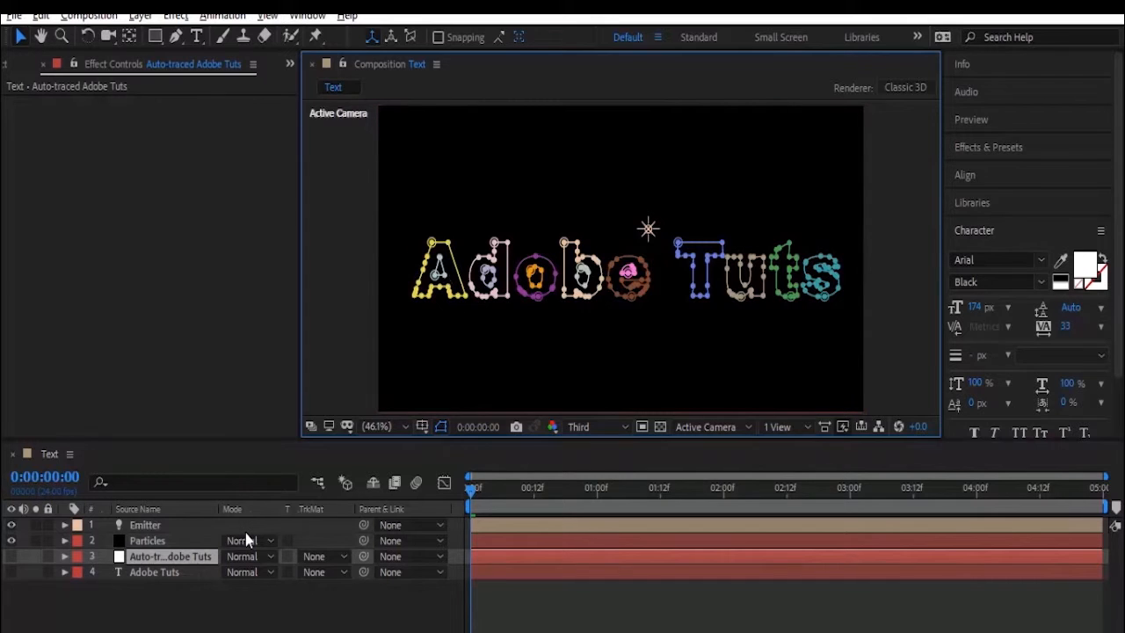
- Select the Auto-traced Adobe Tuts layer and expand its mask paths
click(63, 556)
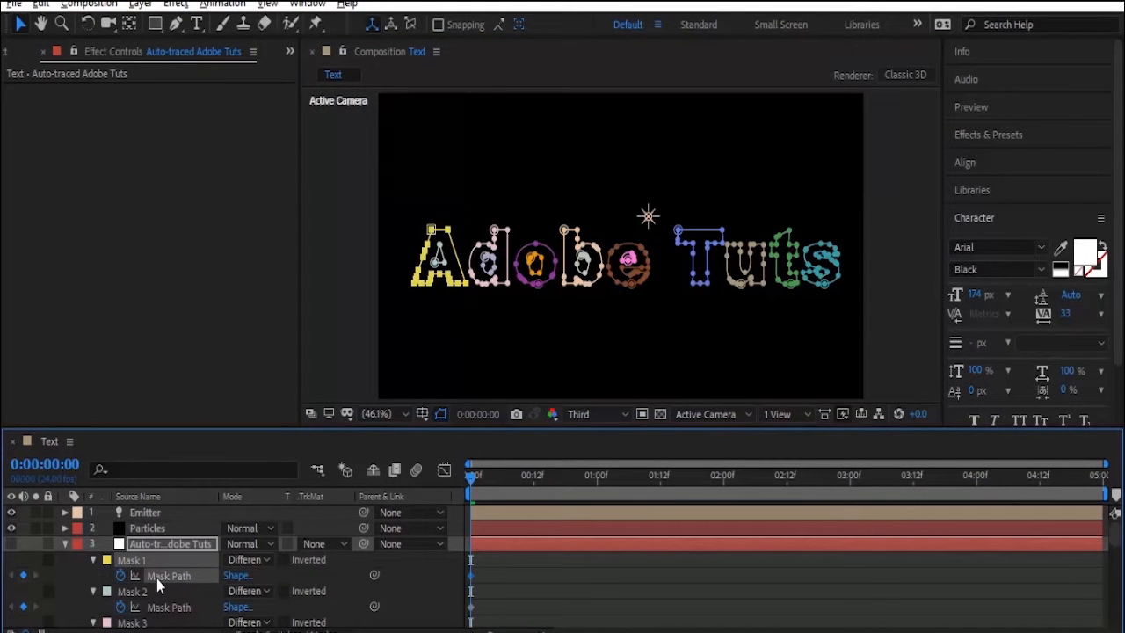
mouse_move(79, 13)
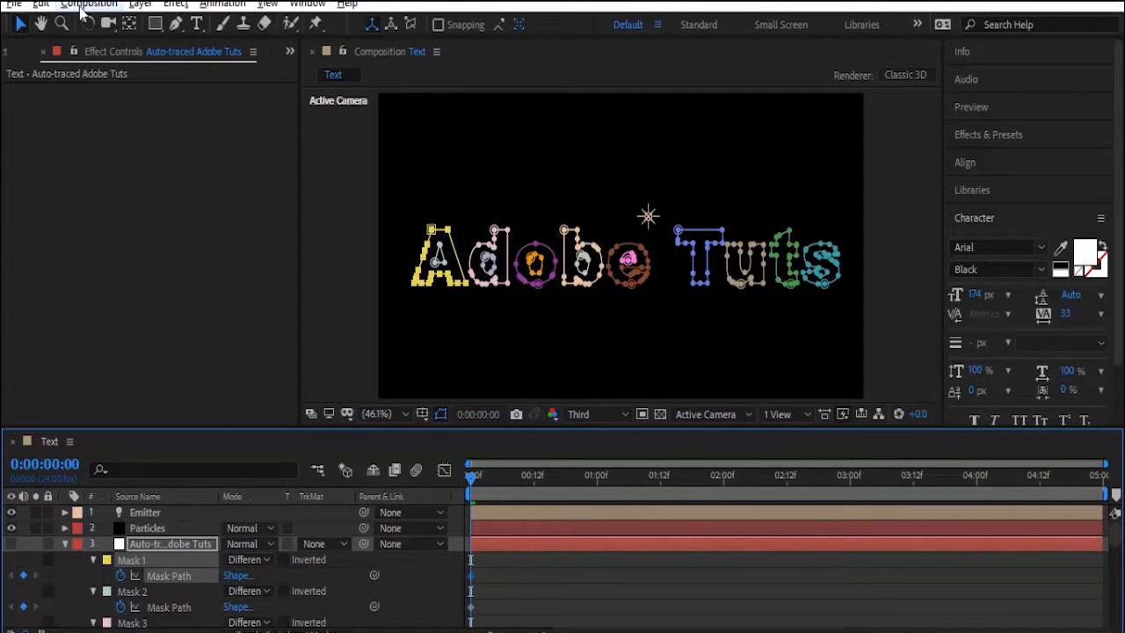
click(41, 3)
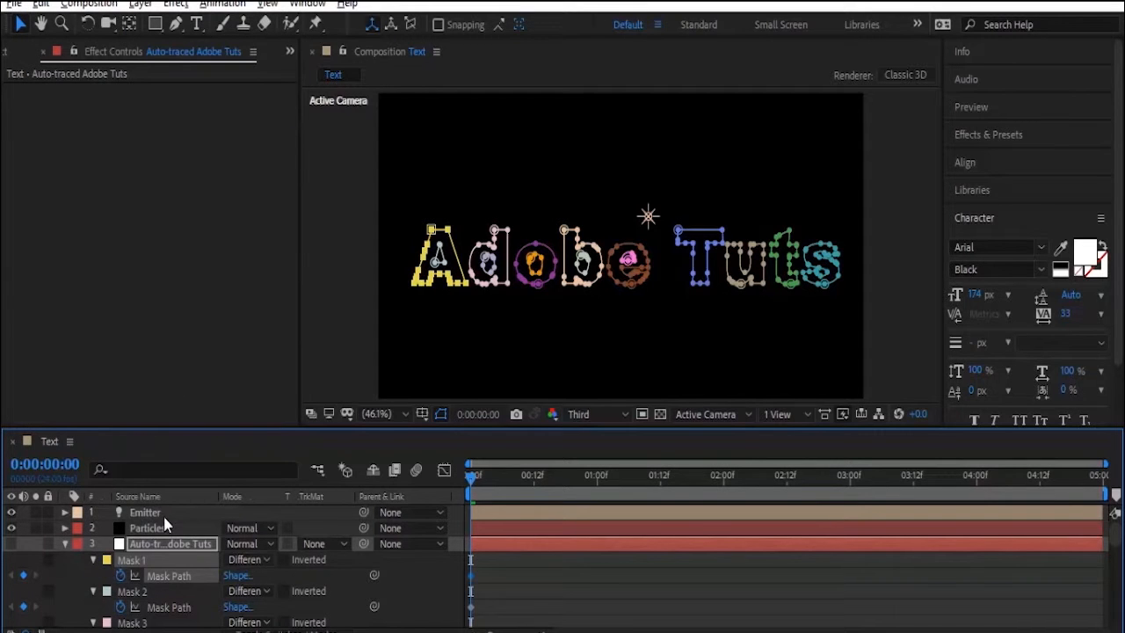
- Select Mask 1's Mask Path on the auto-traced layer for copying
click(145, 512)
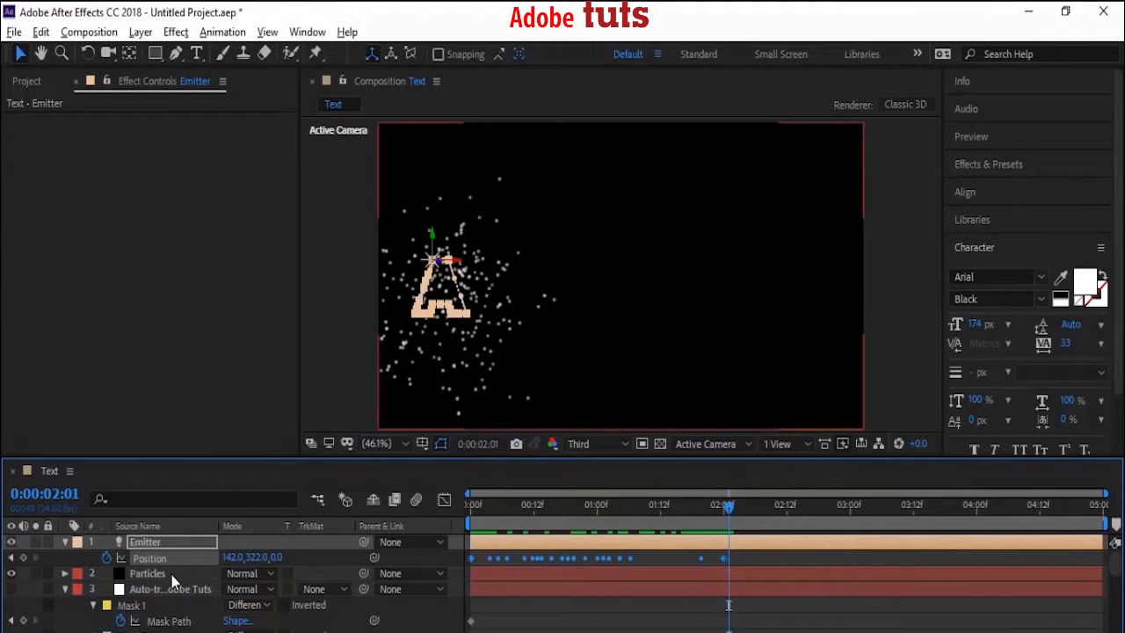
- Set Particular's emitter Velocity to 0 and Position Subframe to 10x Linear
click(147, 573)
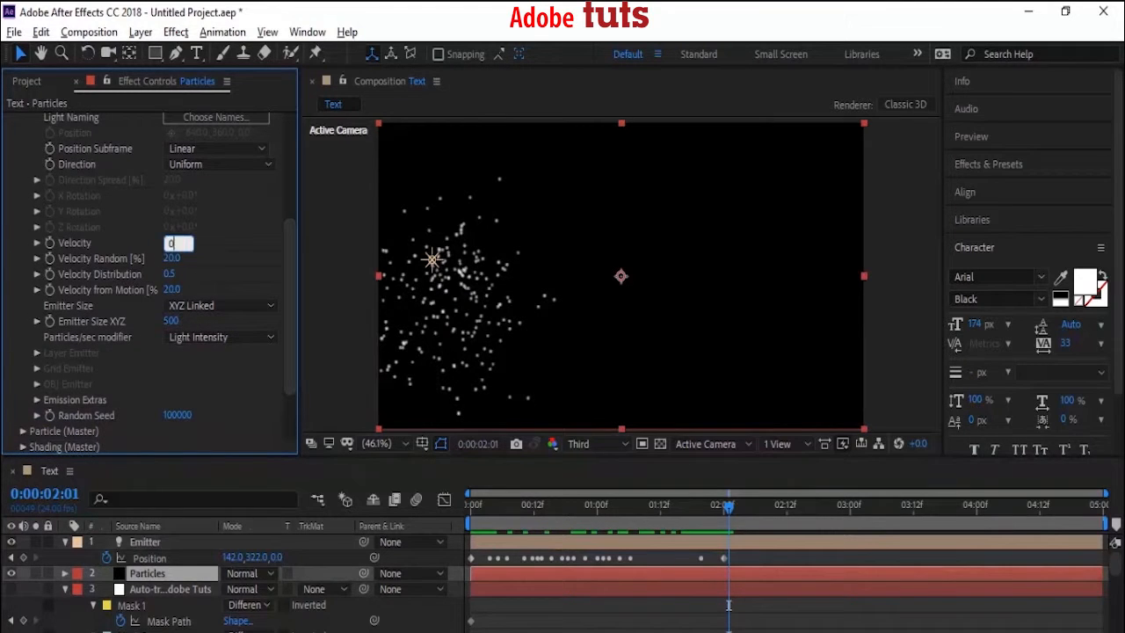
click(179, 290)
text(0)
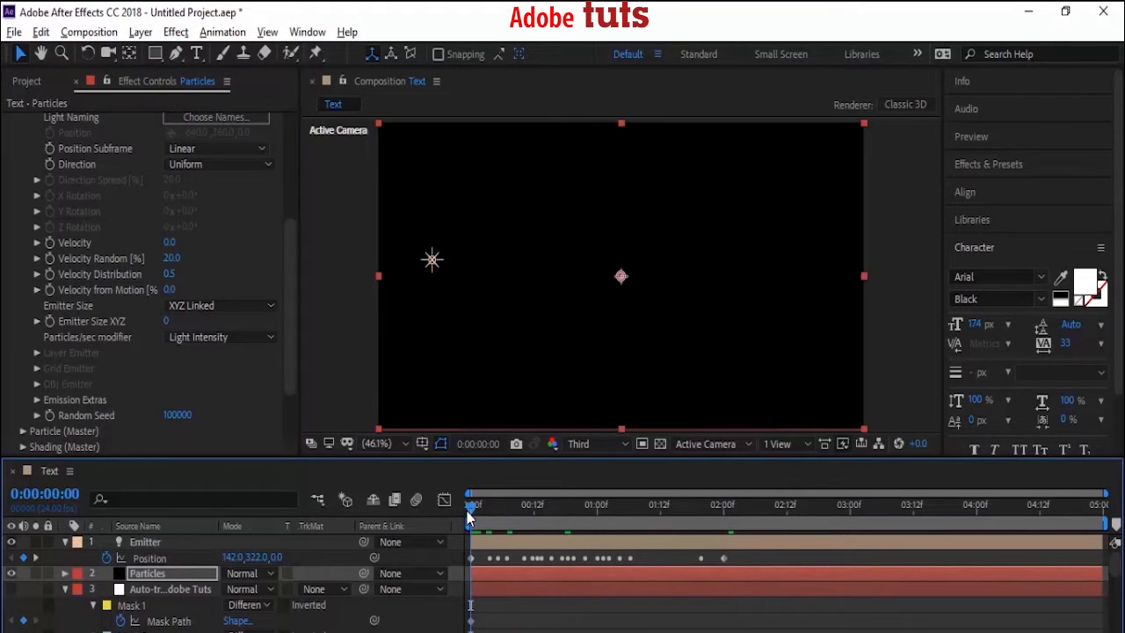
drag(470, 504, 724, 504)
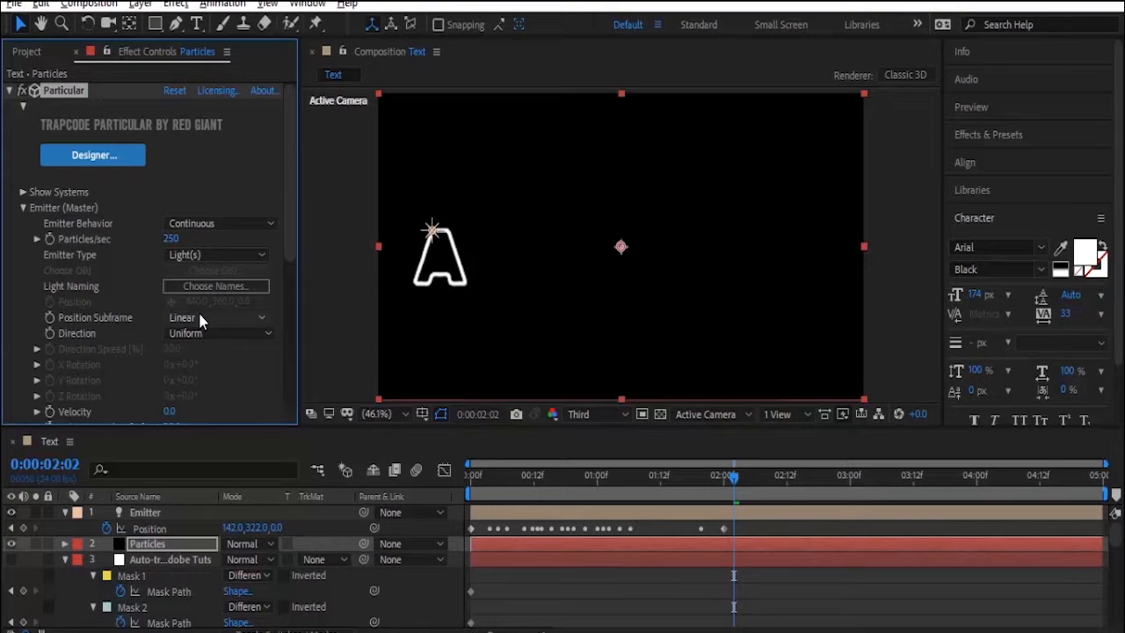
click(215, 317)
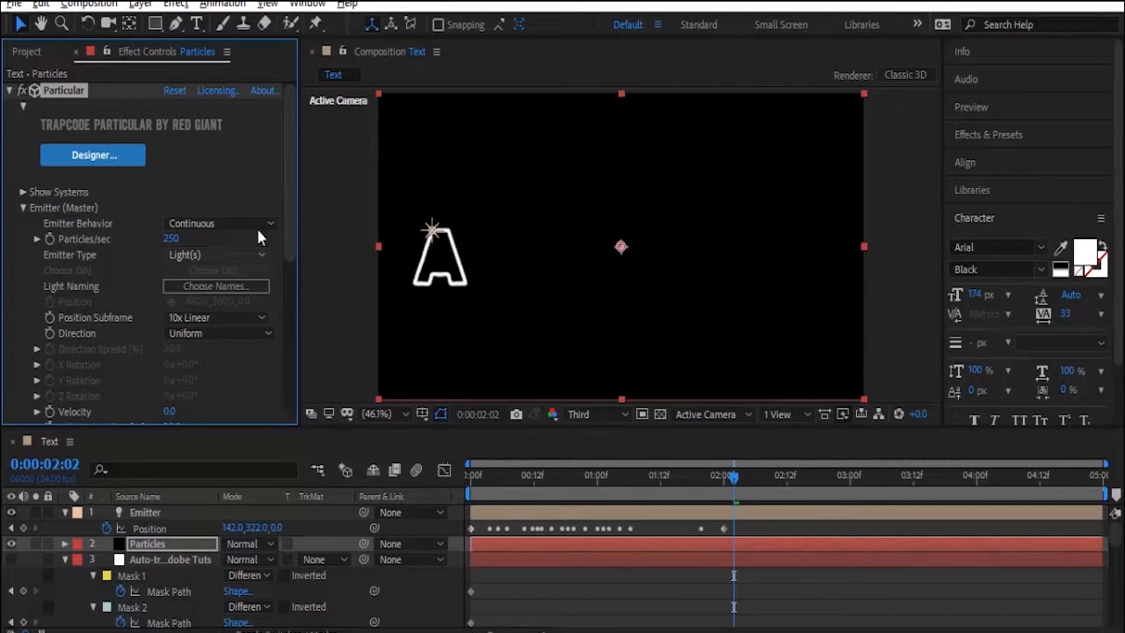
scroll(down, 3)
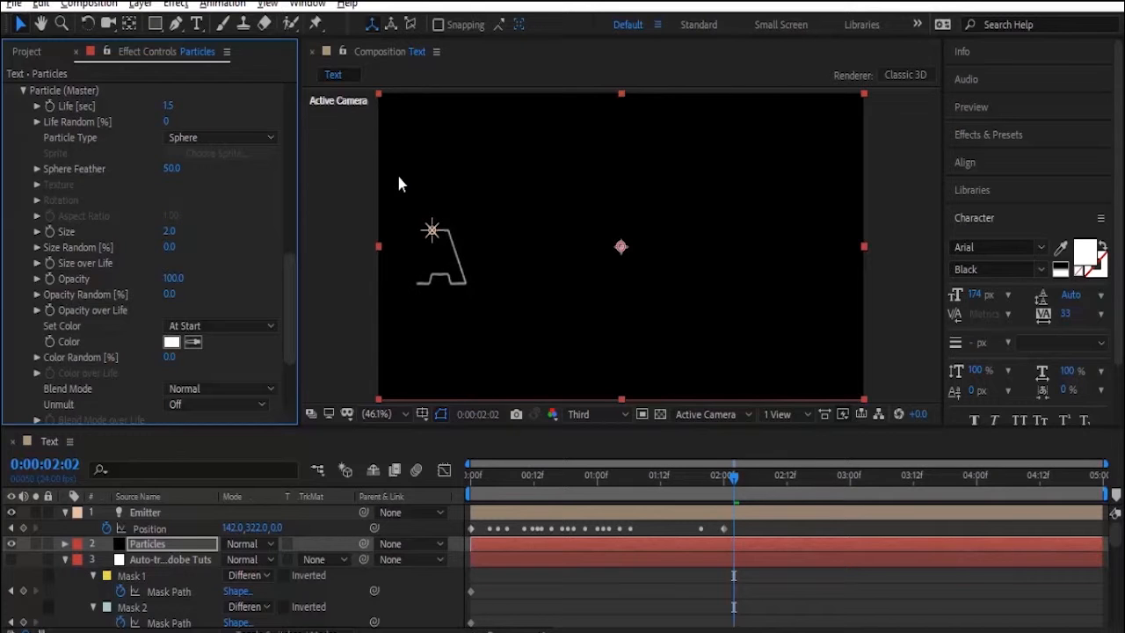
- Apply the descending Size over Life preset so particles shrink over their 1.5-second life
click(36, 262)
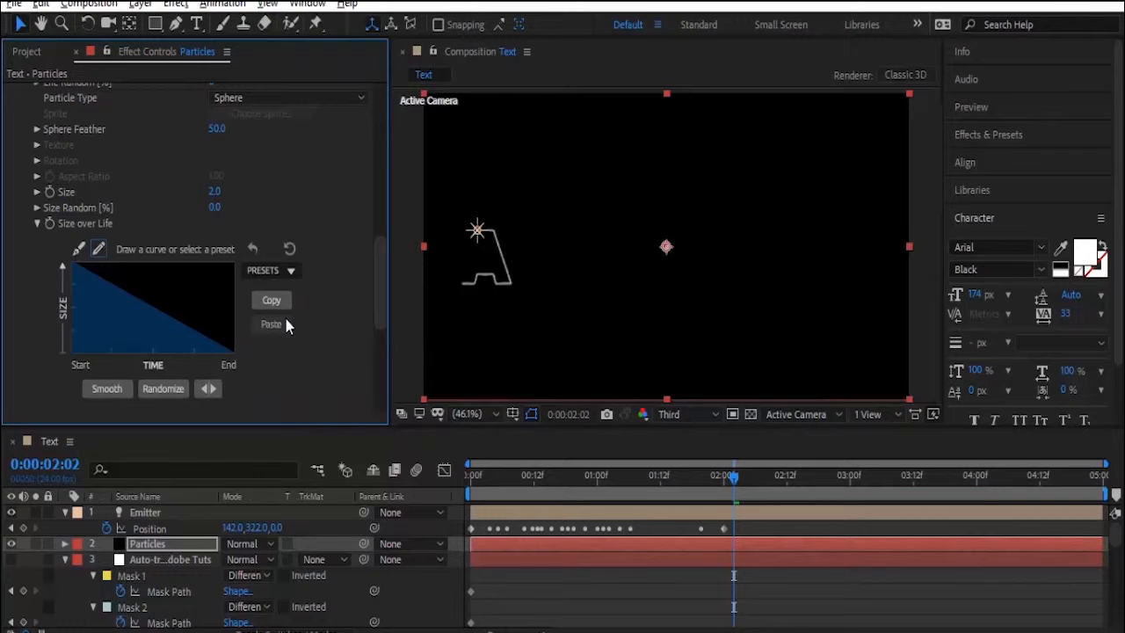
click(271, 270)
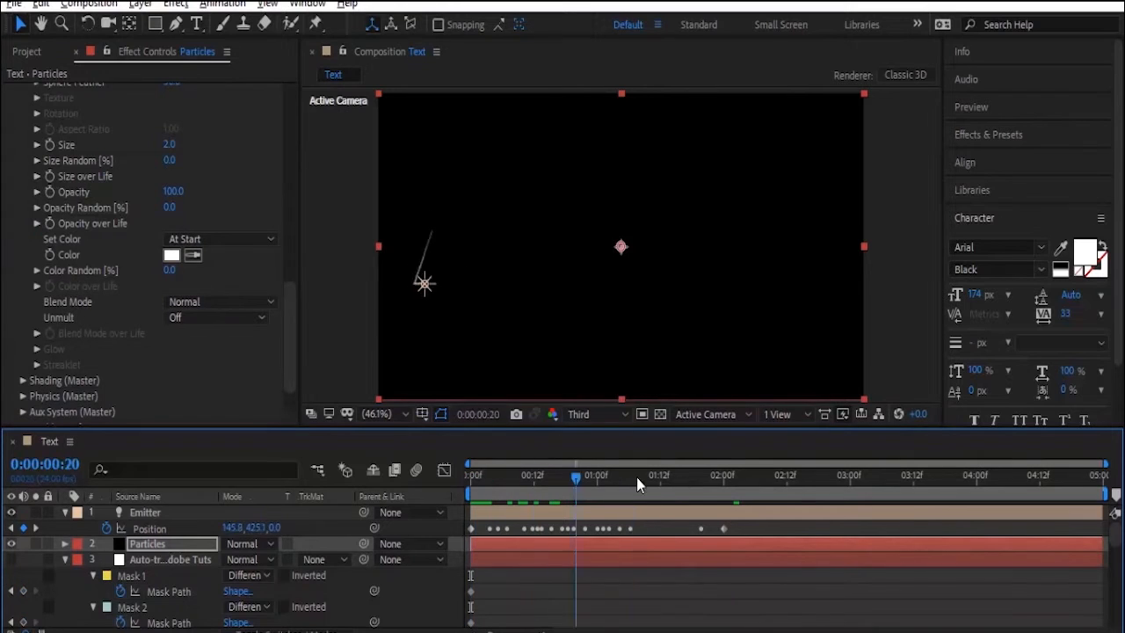
click(791, 475)
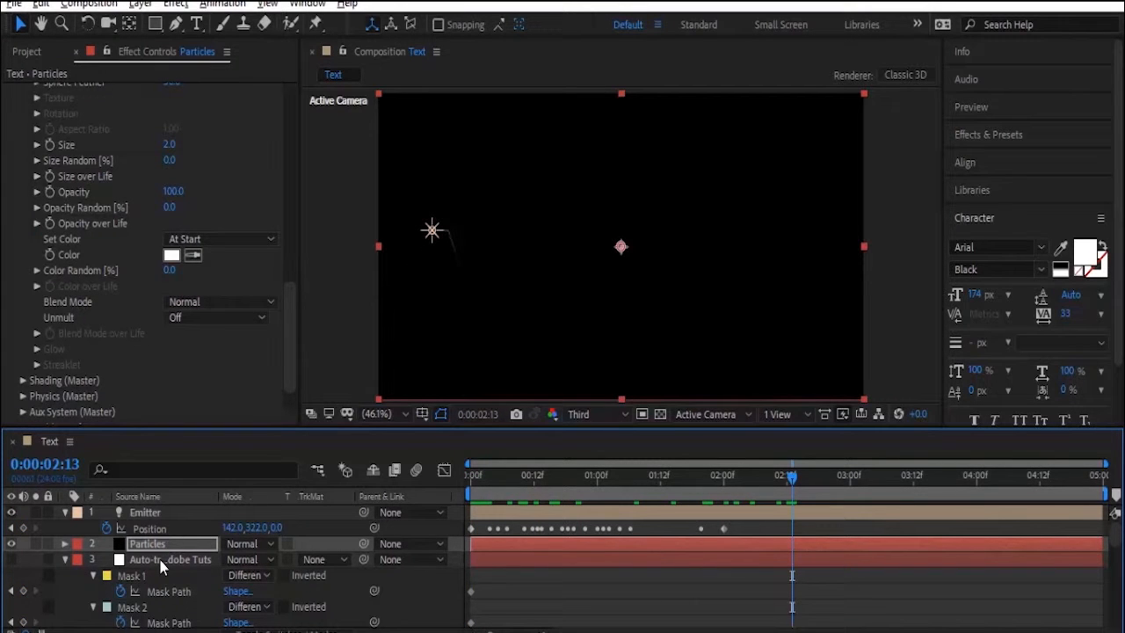
- Duplicate the Emitter light to fourteen, pasting each letter's Mask Path into its emitter's Position
click(170, 558)
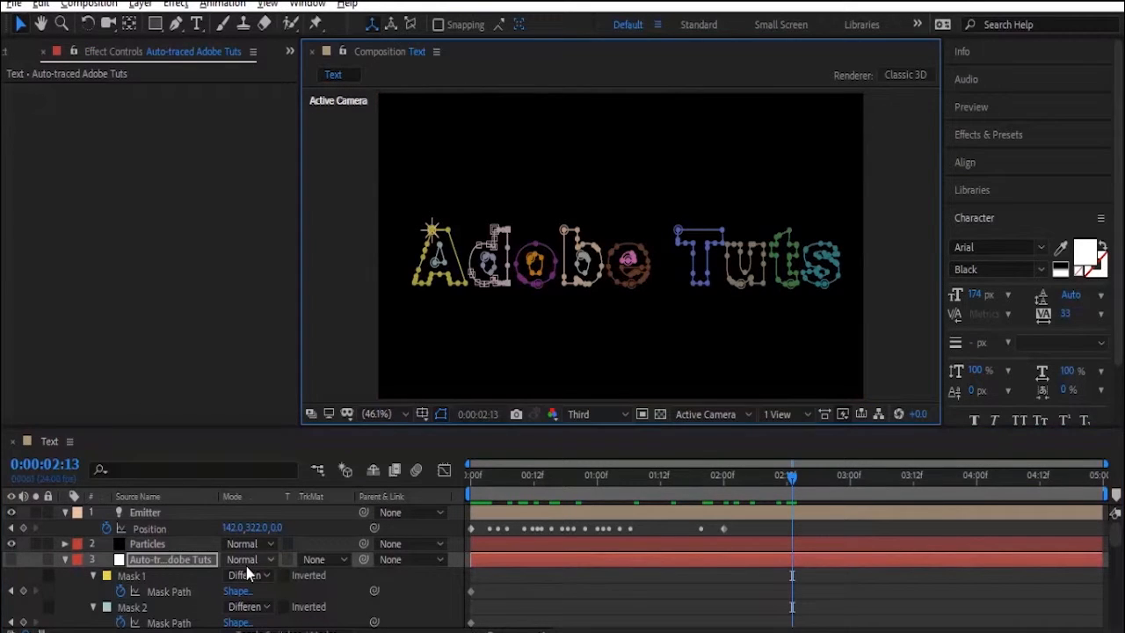
scroll(down, 3)
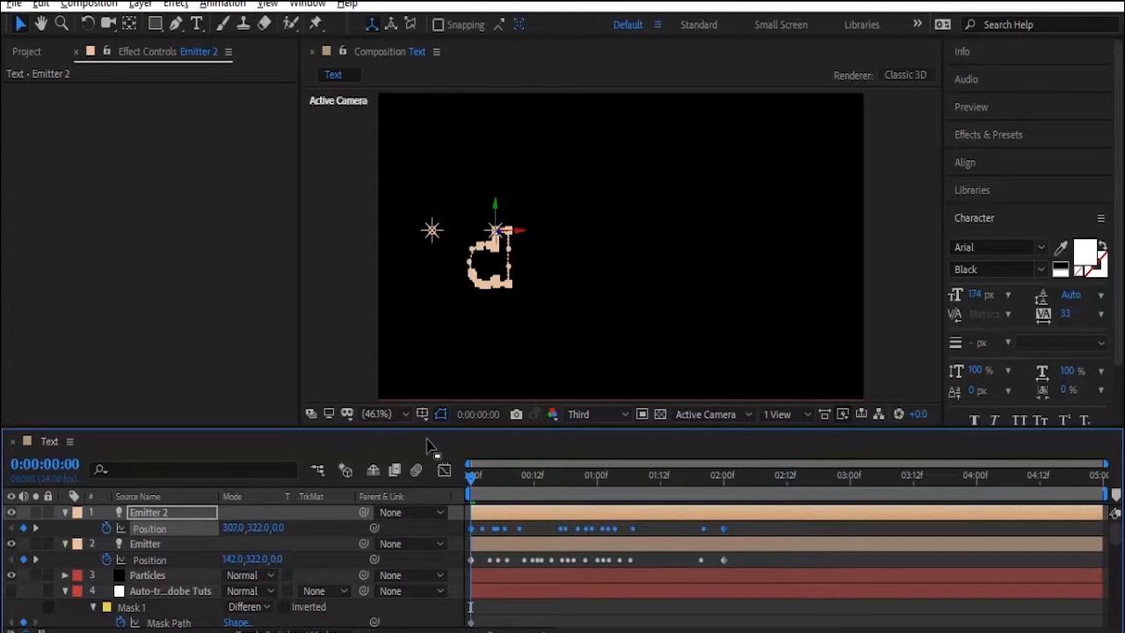
mouse_move(523, 475)
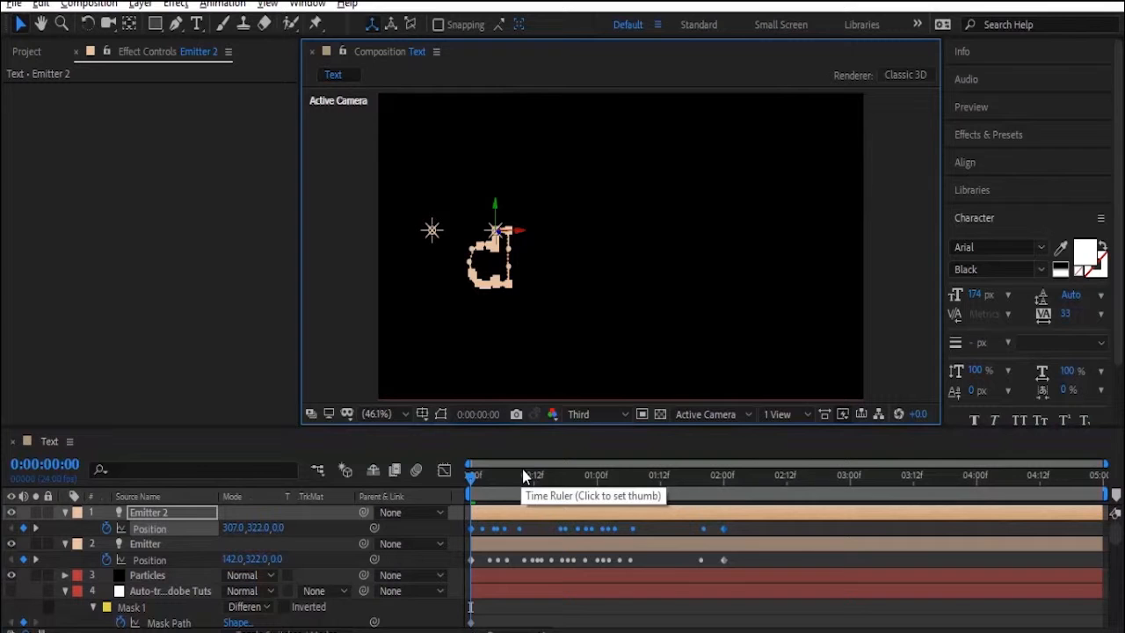
mouse_move(174, 561)
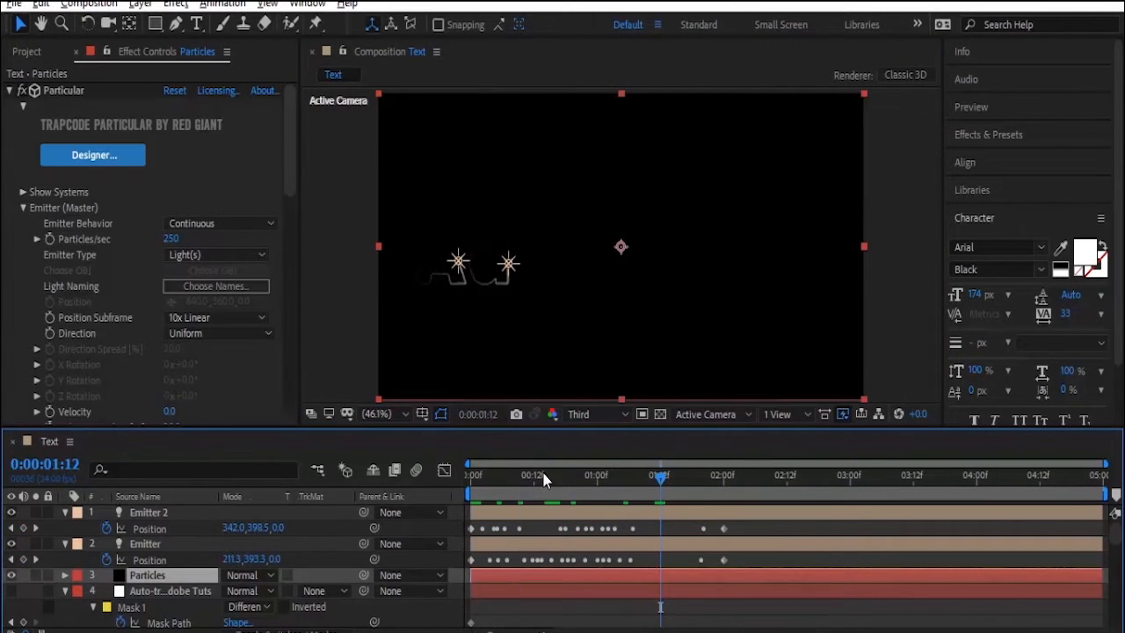
click(751, 474)
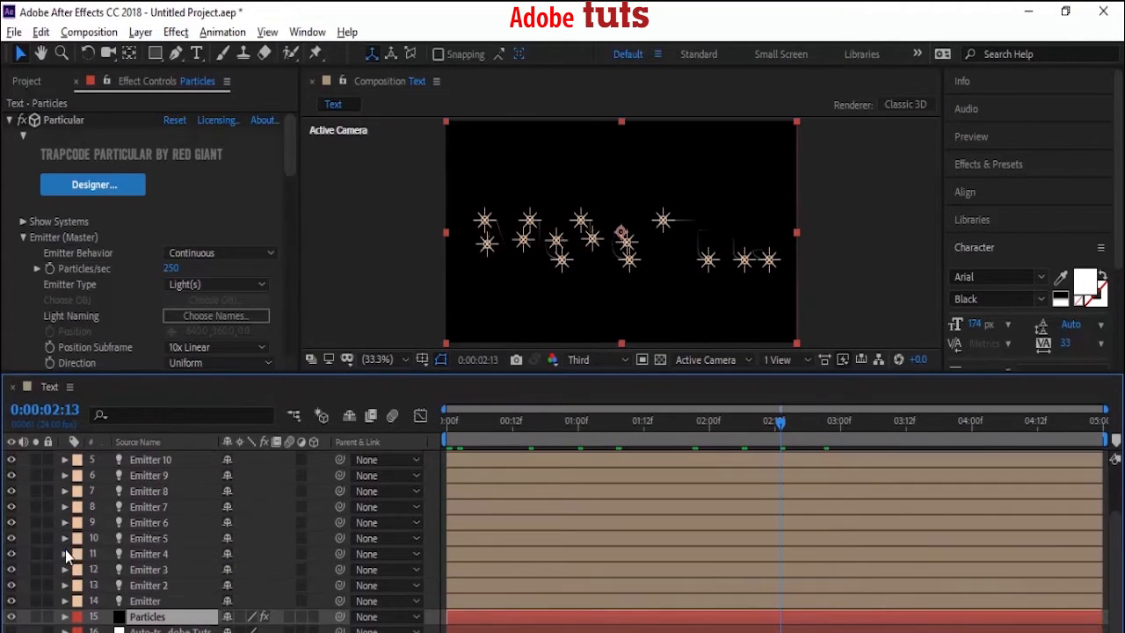
scroll(up, 3)
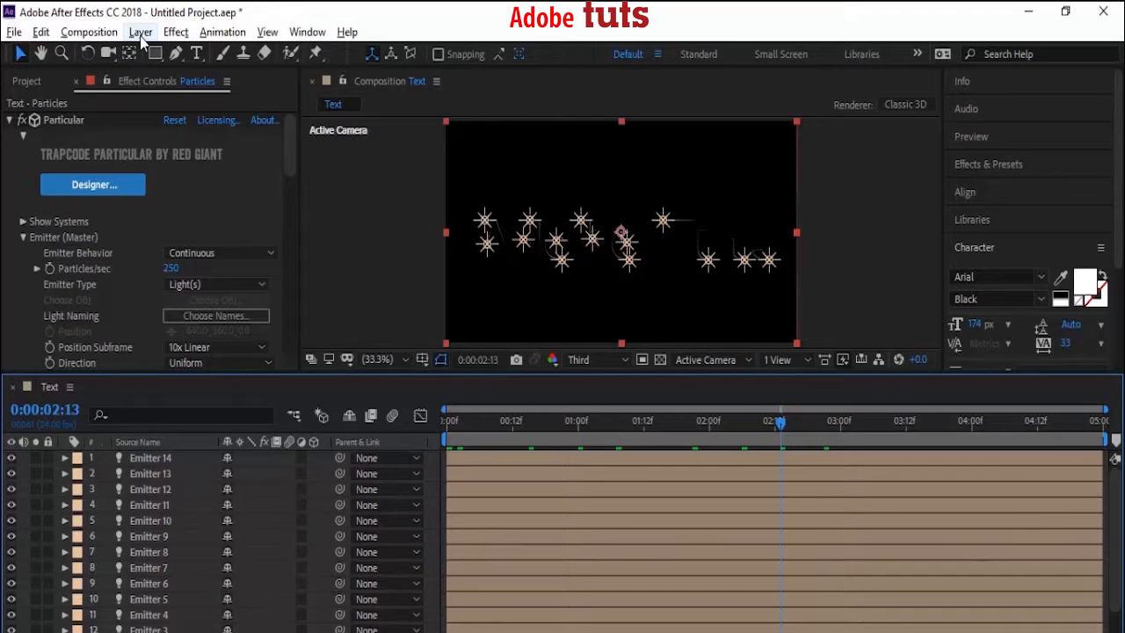
- Create a Lux solid, apply Trapcode Lux to it, and expand its Point Lights settings
click(140, 31)
text(Lux)
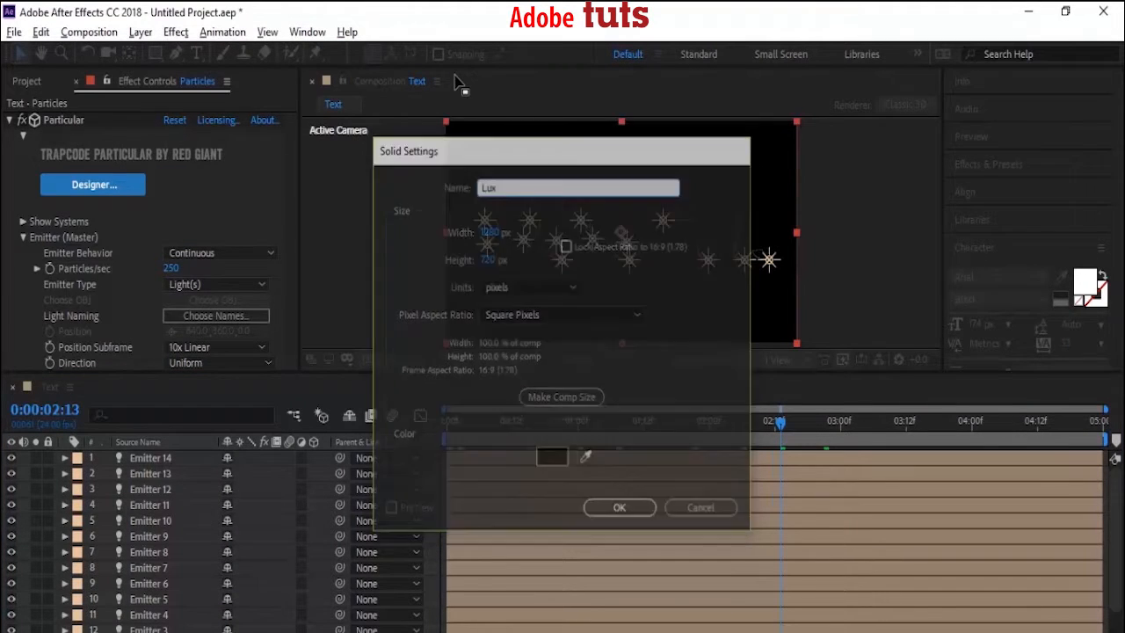
click(619, 508)
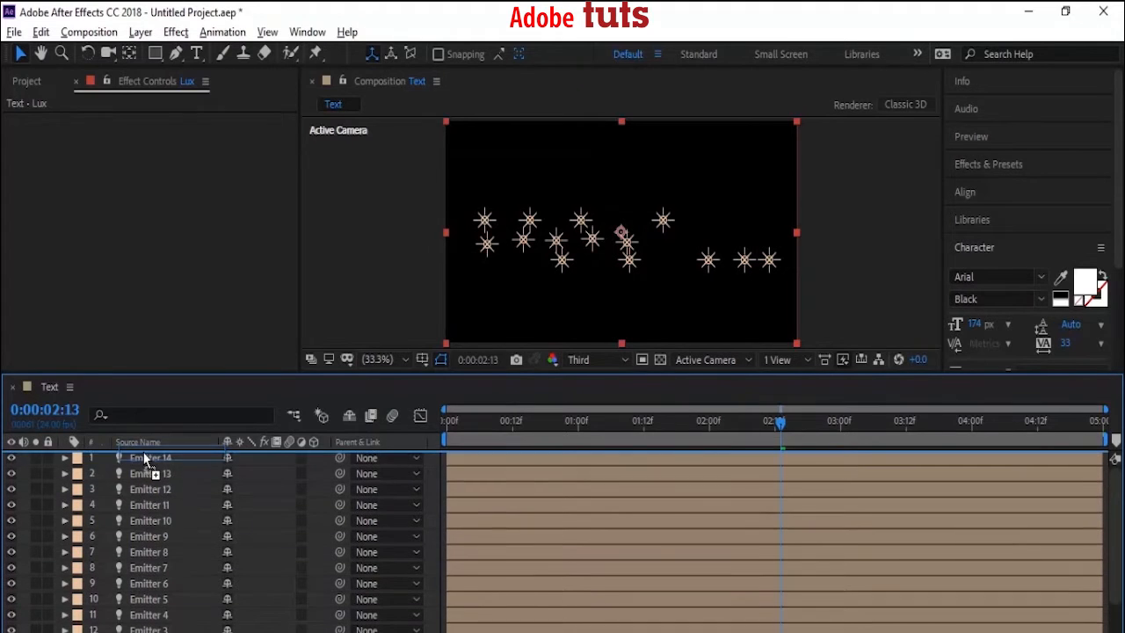
click(175, 31)
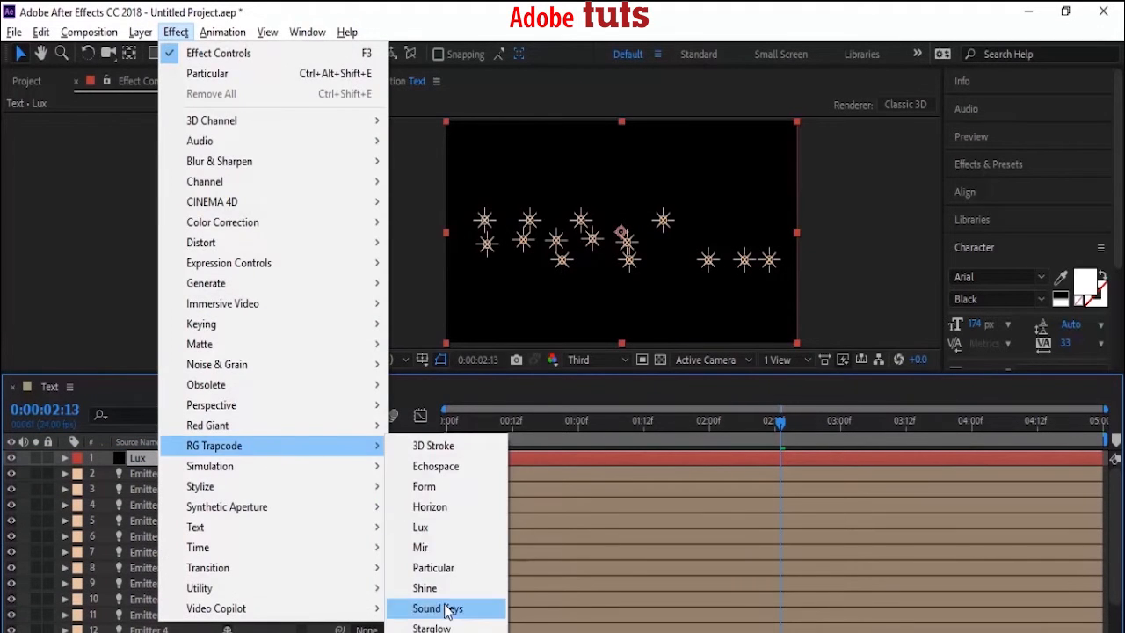
click(420, 527)
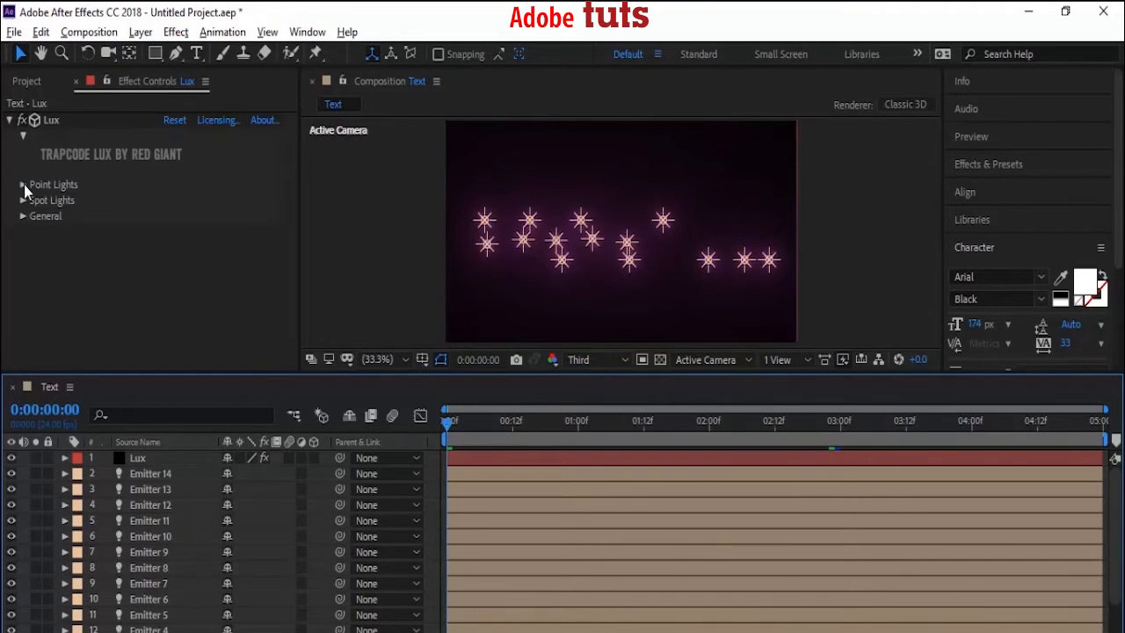
click(23, 184)
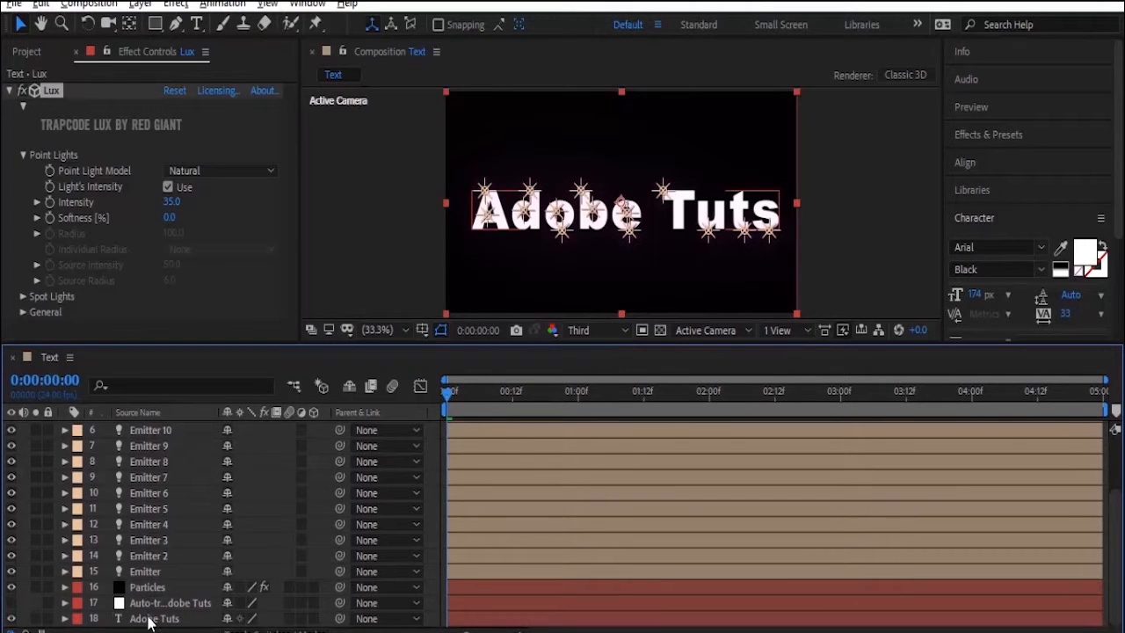
- Enable the Adobe Tuts text and Easy Ease its Opacity from 0% to 100% at 4:00
click(154, 618)
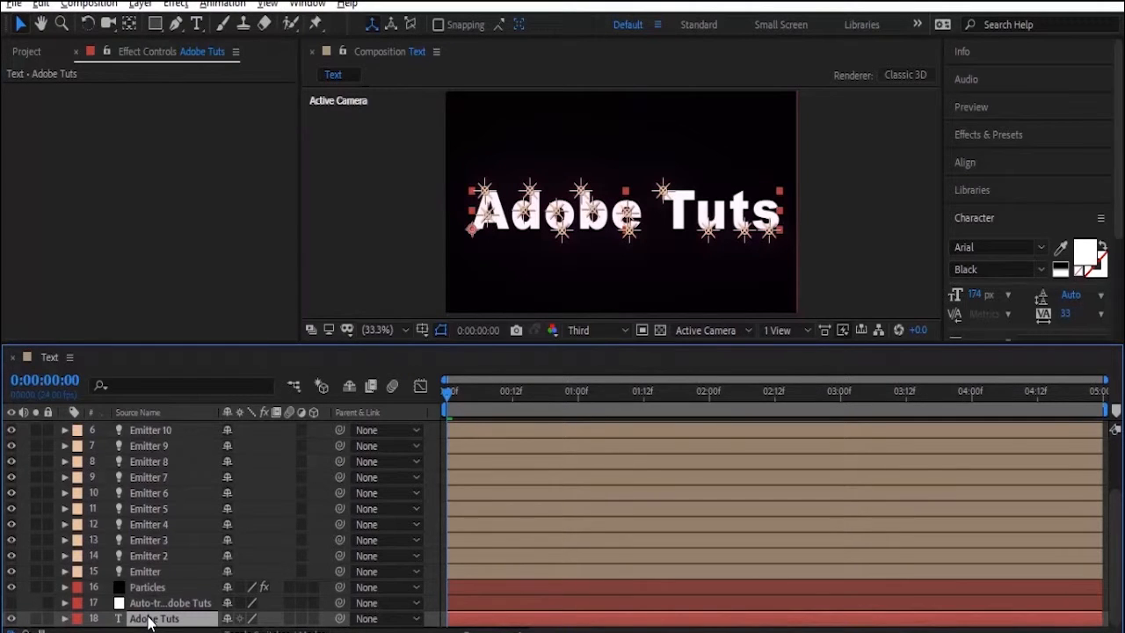
click(64, 618)
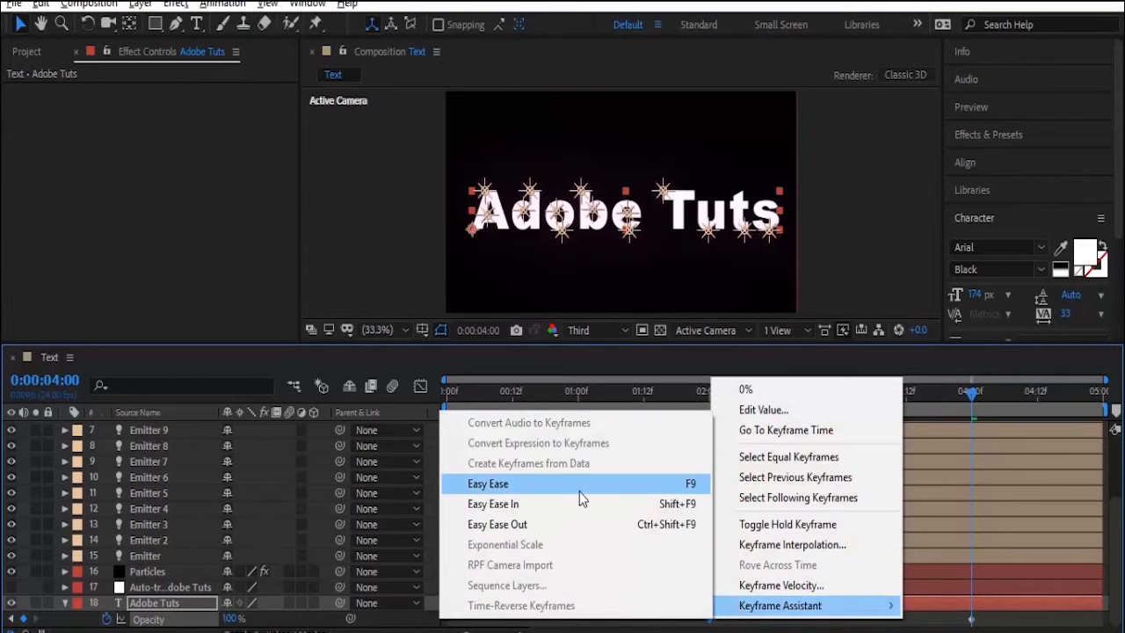
click(488, 484)
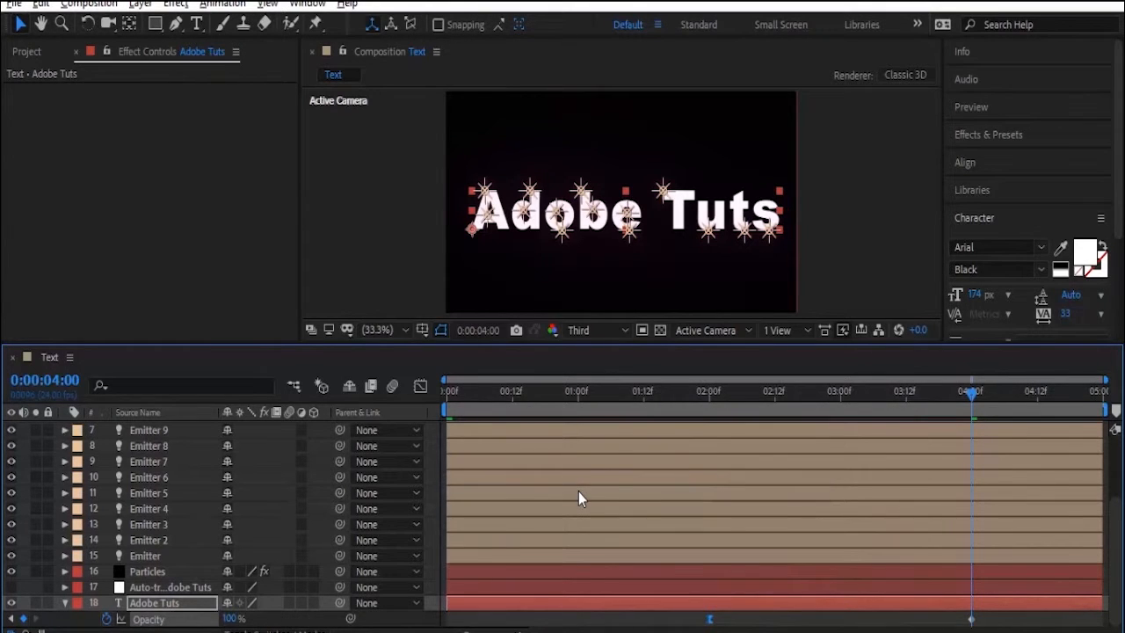
scroll(up, 3)
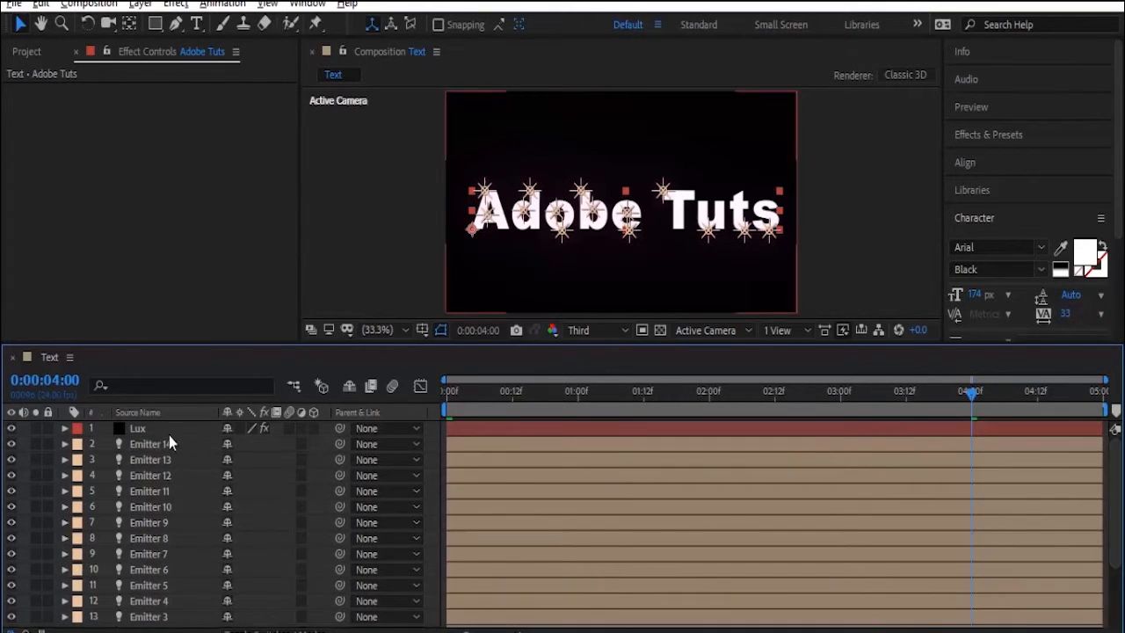
- Move Lux below Particles and keyframe both layers' Opacity from 100% to 0% near 3:00
click(138, 428)
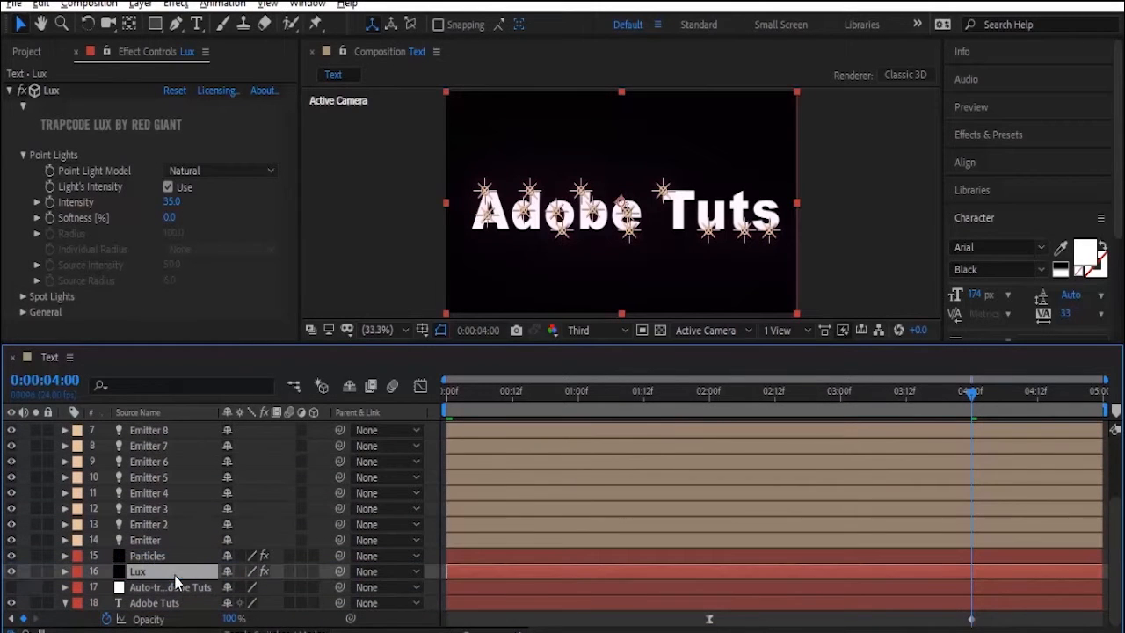
click(147, 555)
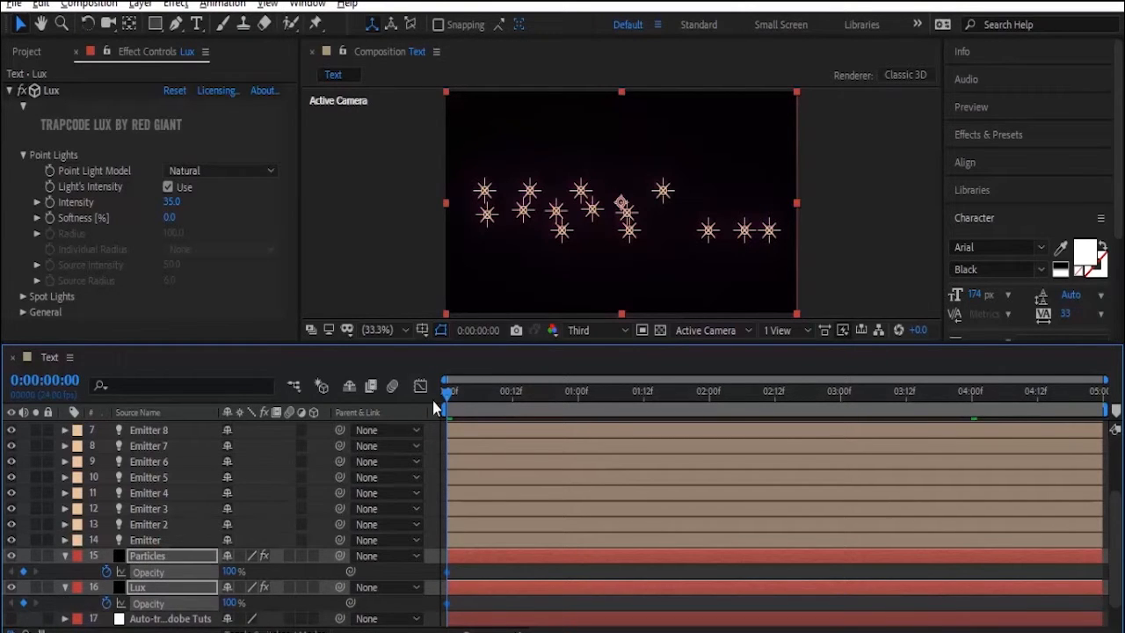
drag(448, 392, 743, 391)
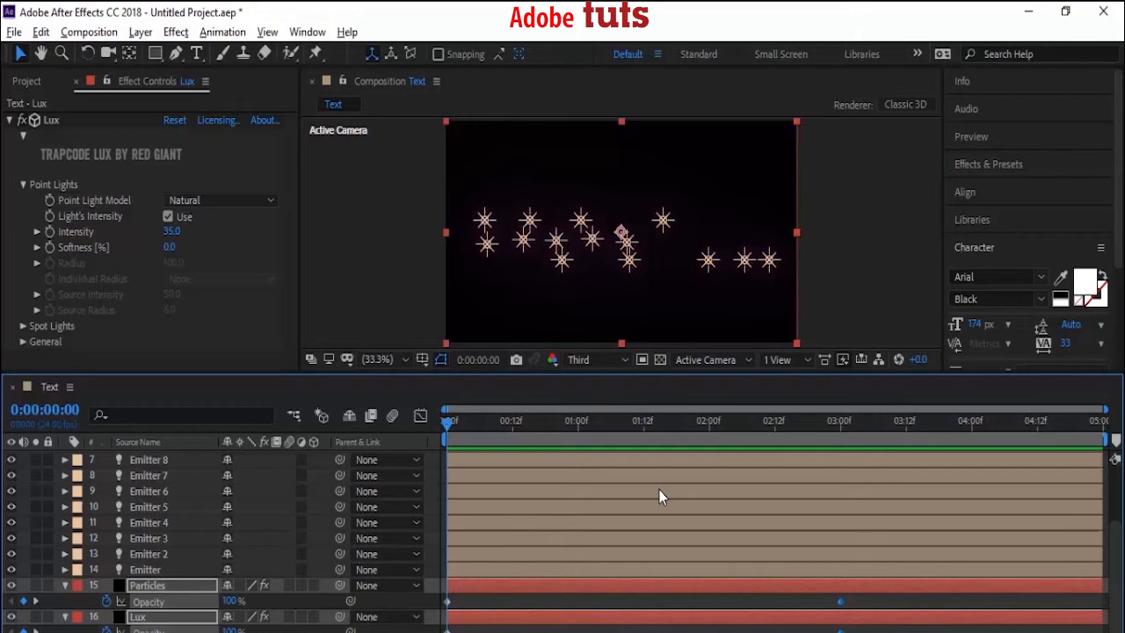
click(495, 420)
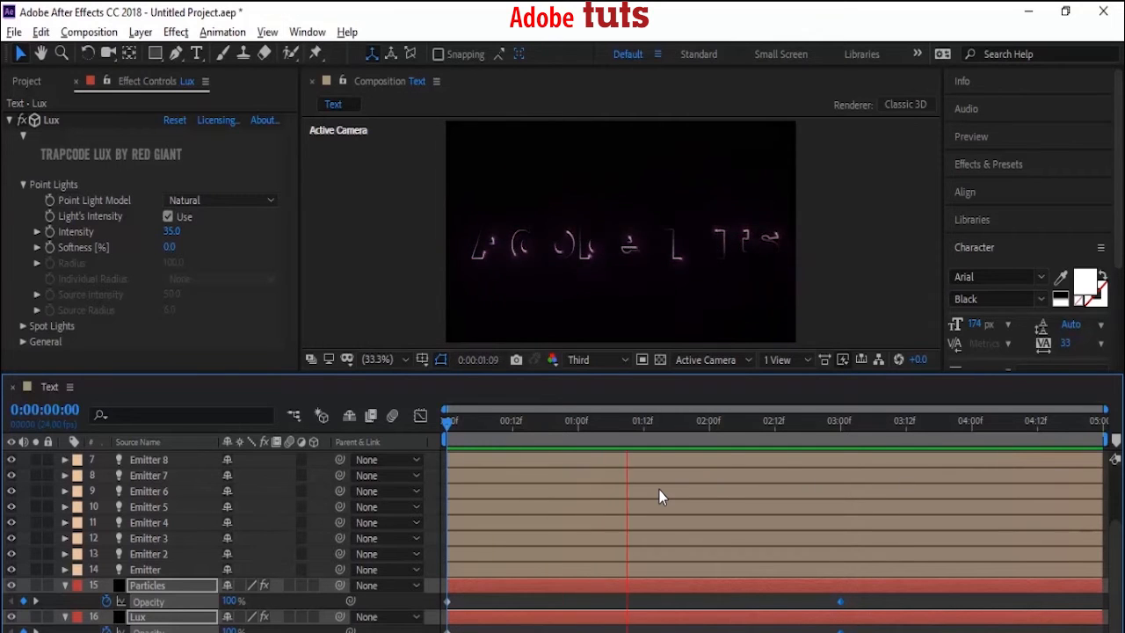
click(888, 420)
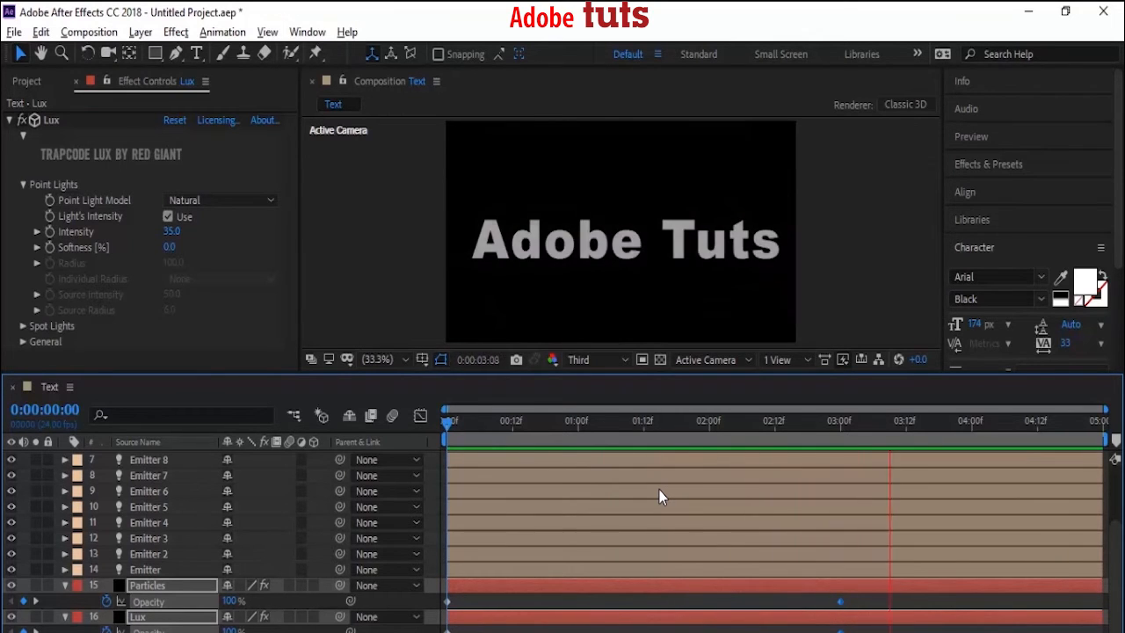